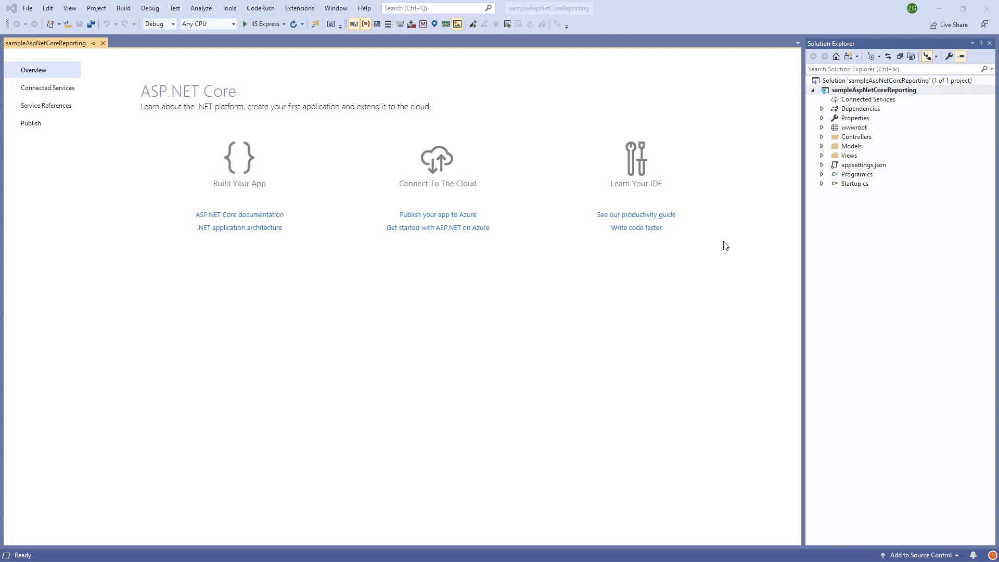
mouse_move(802, 129)
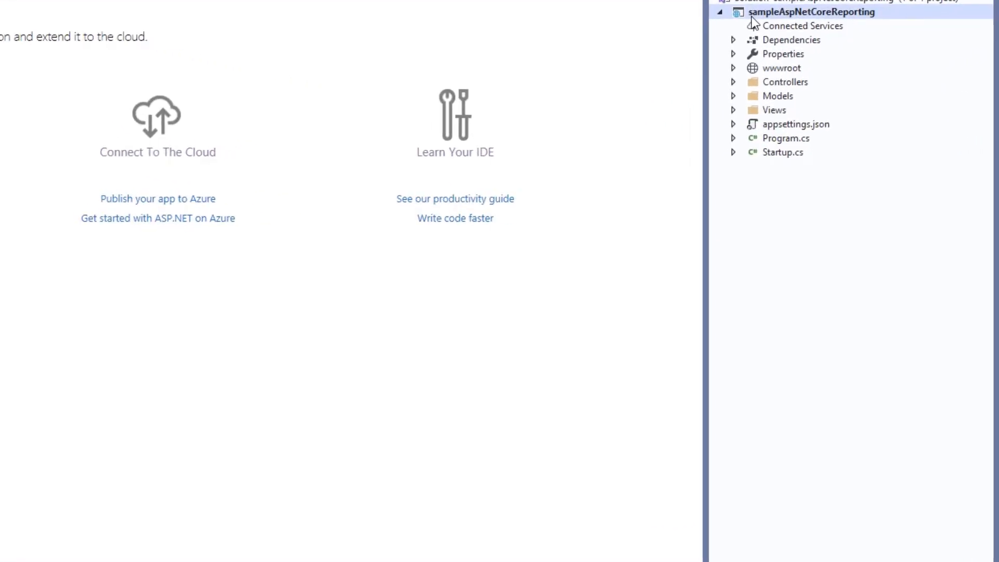
- Bring up Manage NuGet Packages for sampleAspNetCoreReporting and show the Package source list
right_click(810, 11)
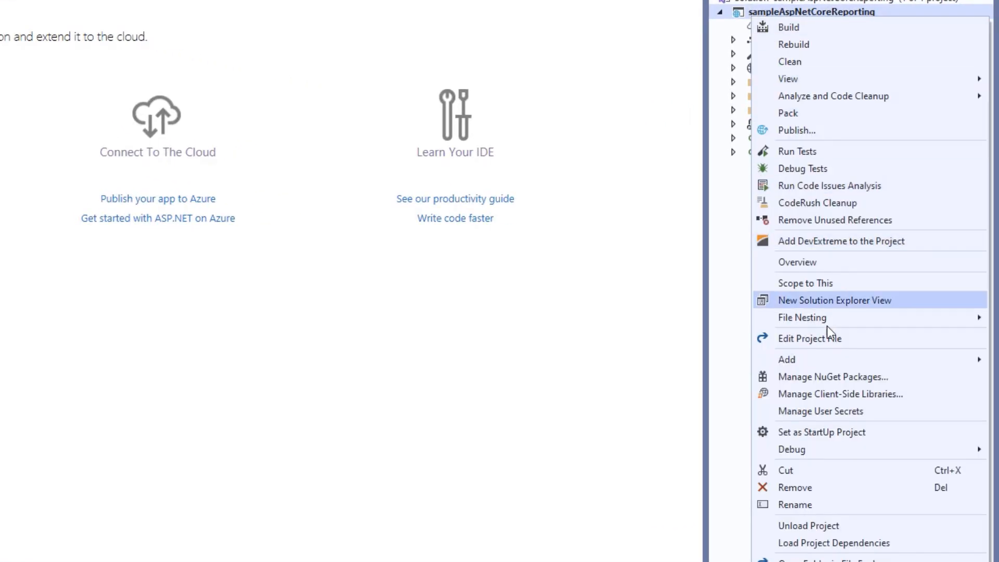
left_click(833, 377)
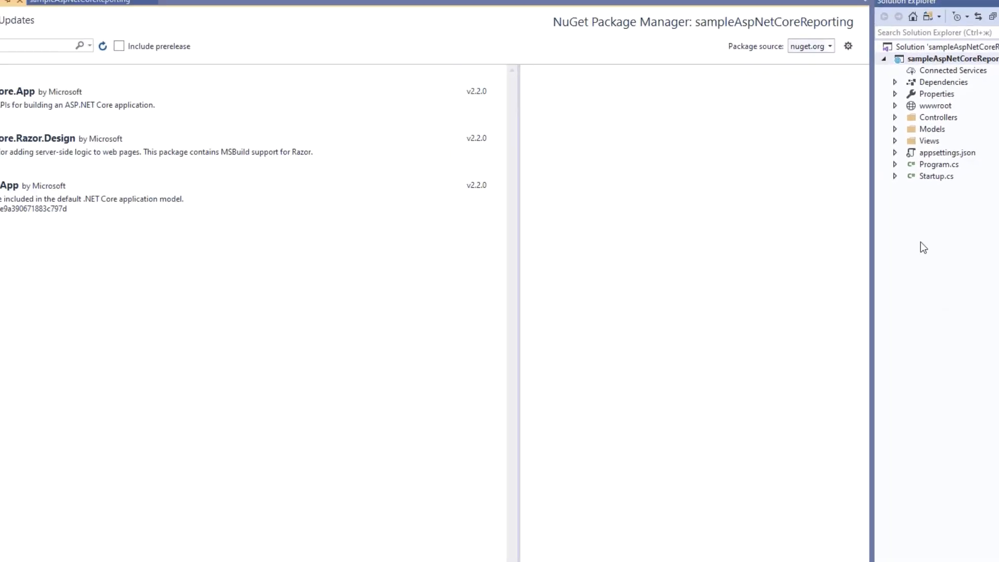
left_click(868, 56)
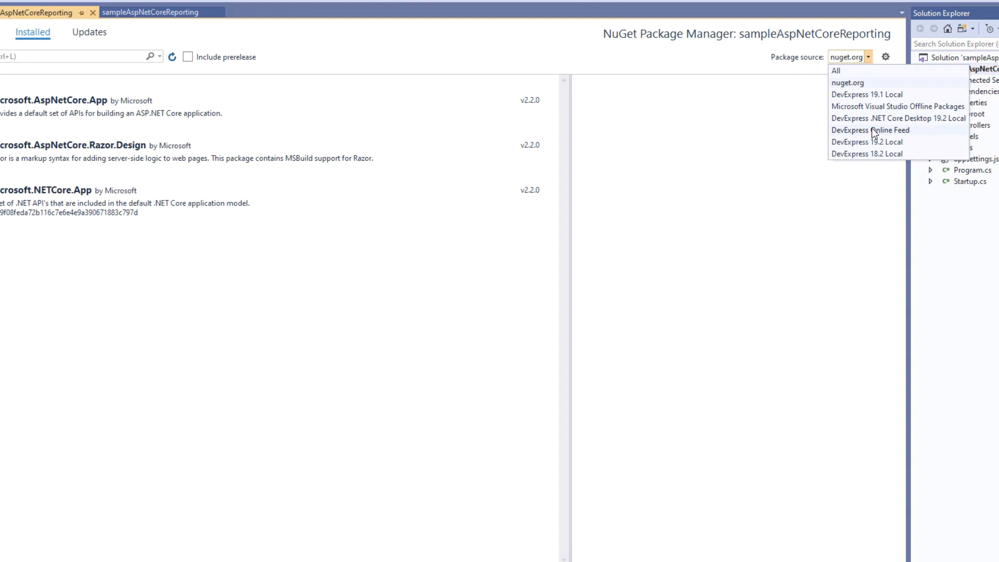
- From the DevExpress Online Feed, install DevExpress.AspNetCore.Reporting 19.2.6 and accept its licenses
left_click(867, 130)
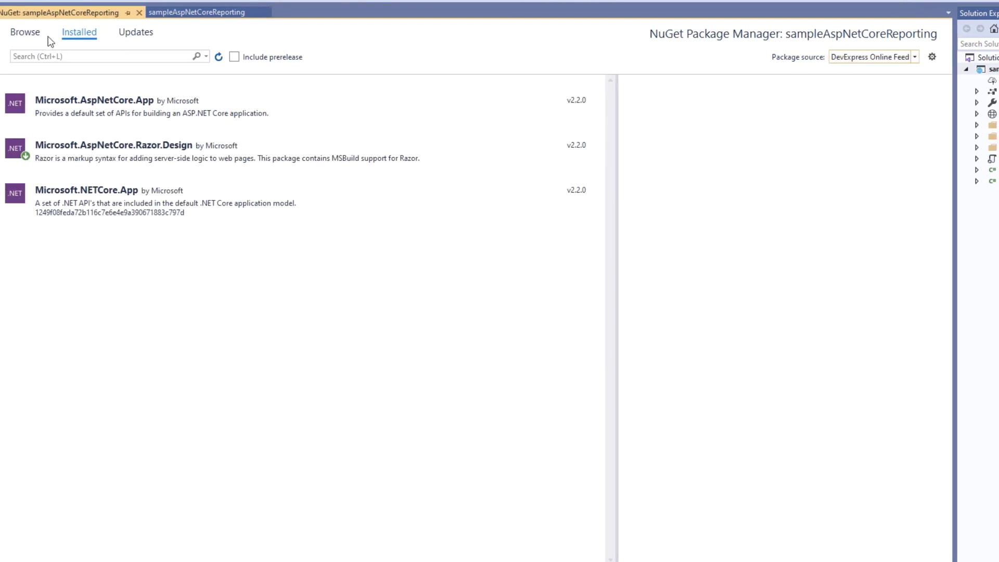
type("d")
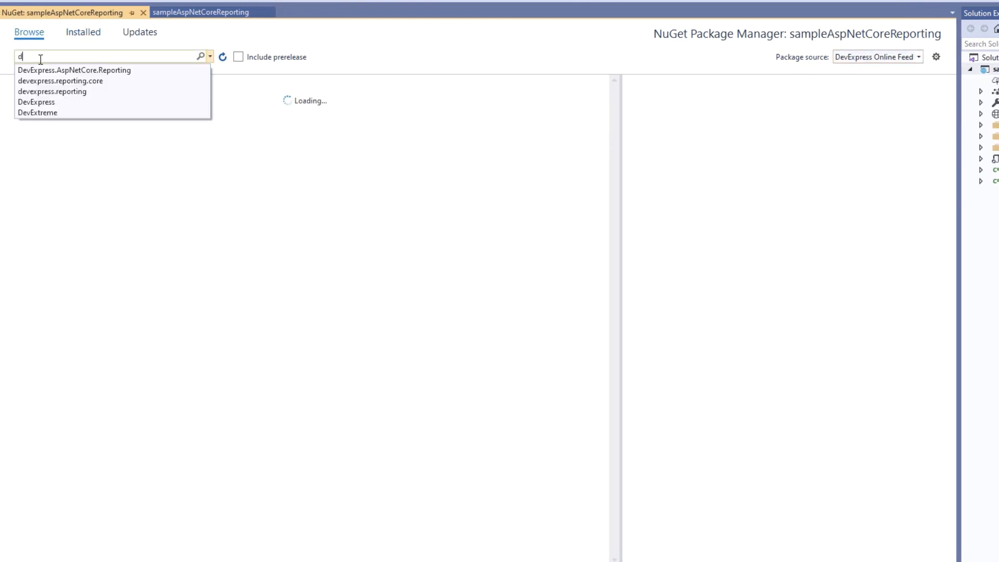
left_click(73, 70)
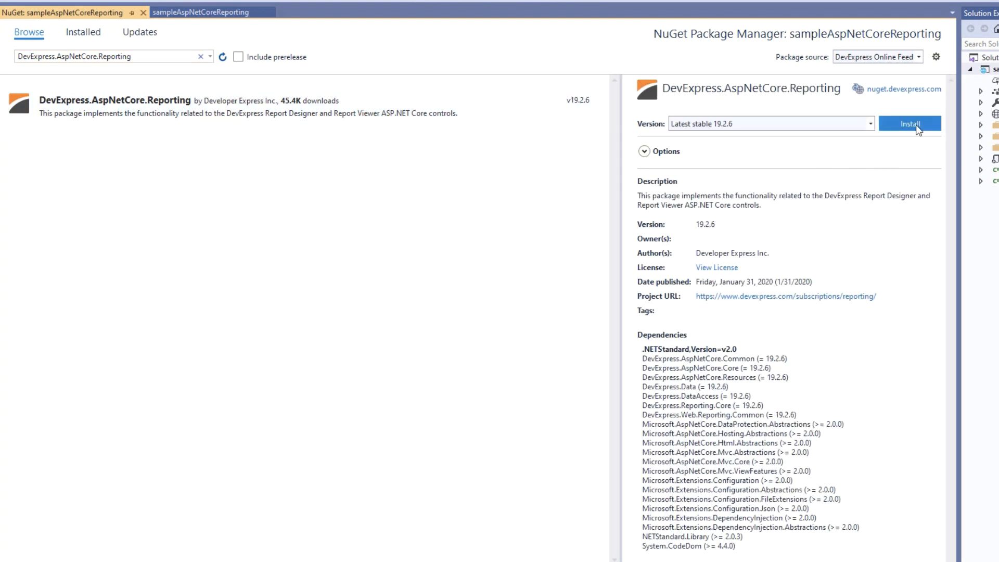
left_click(910, 124)
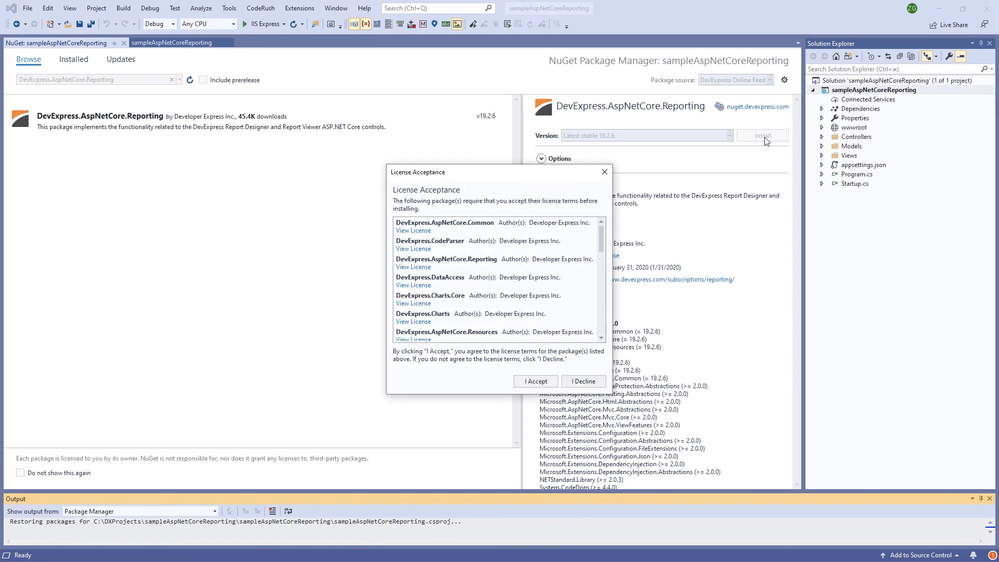
left_click(535, 381)
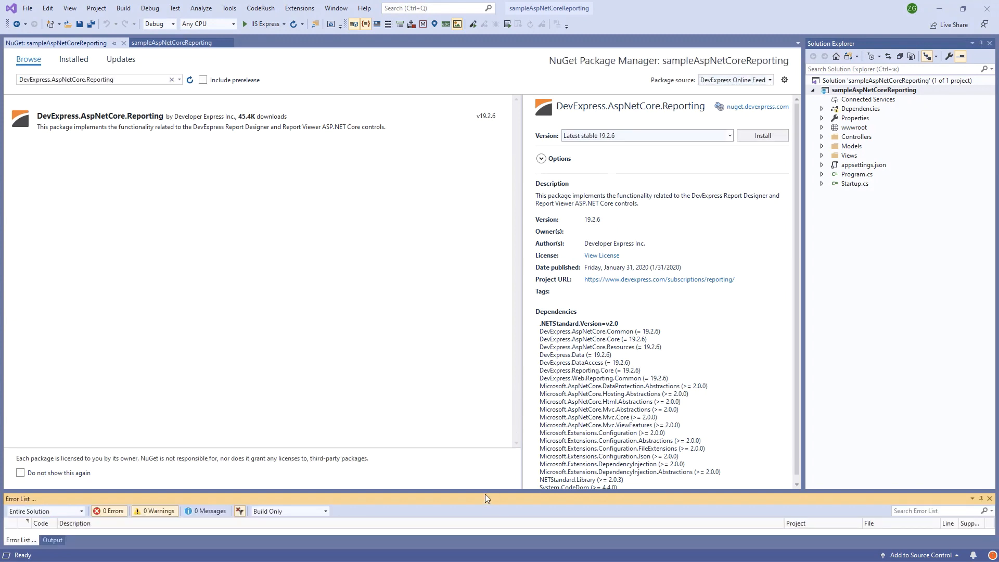
left_click(762, 135)
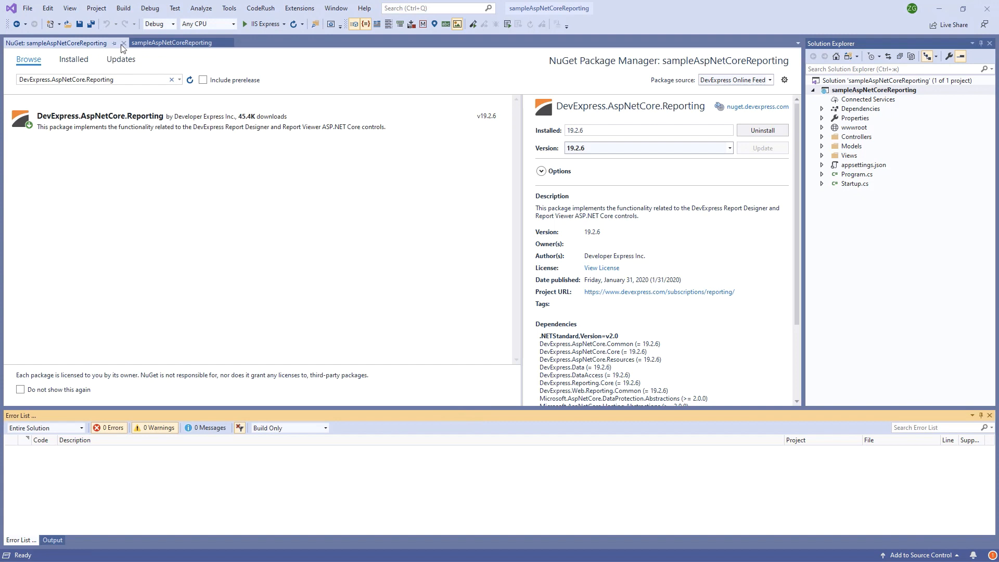
left_click(124, 42)
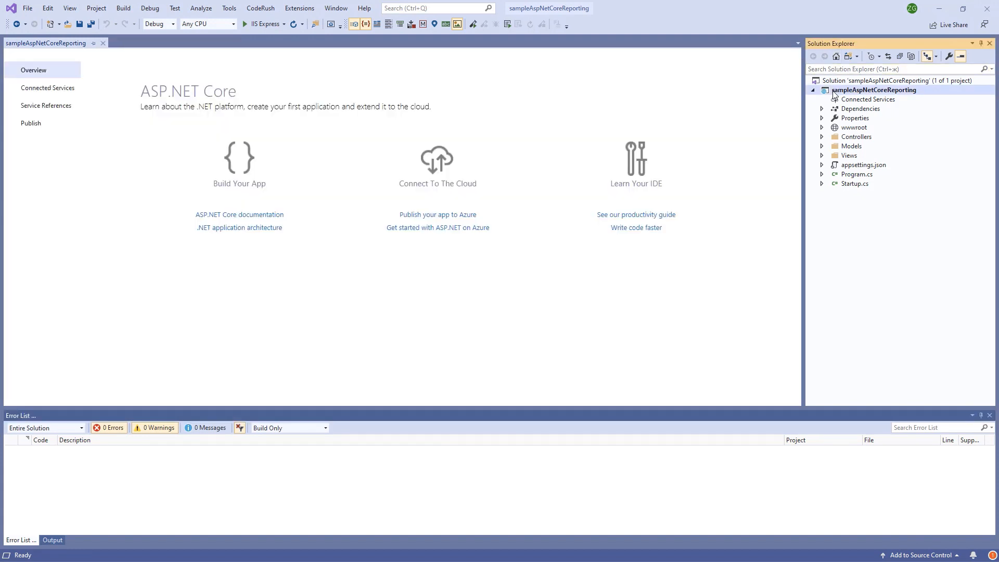
right_click(873, 89)
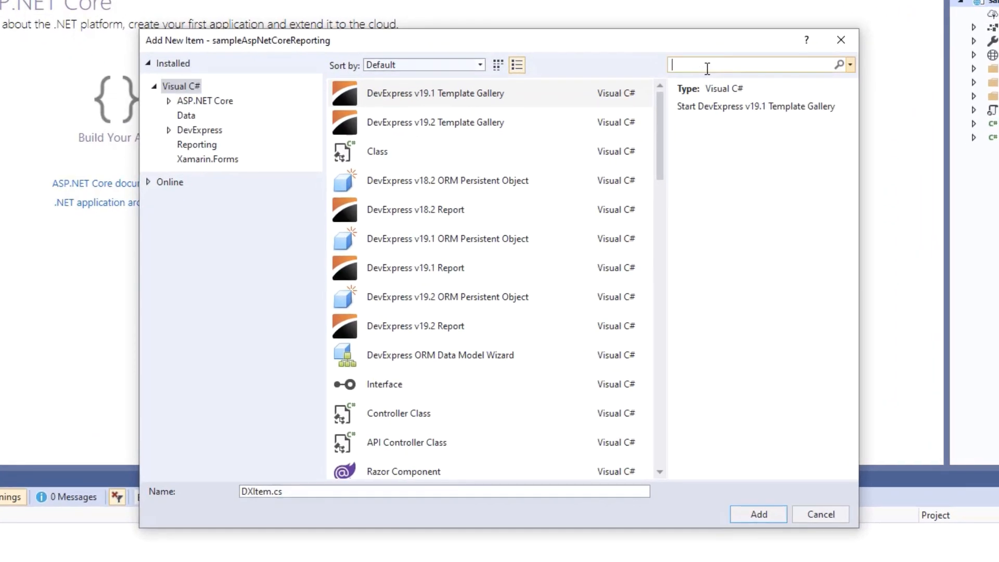
type("npm")
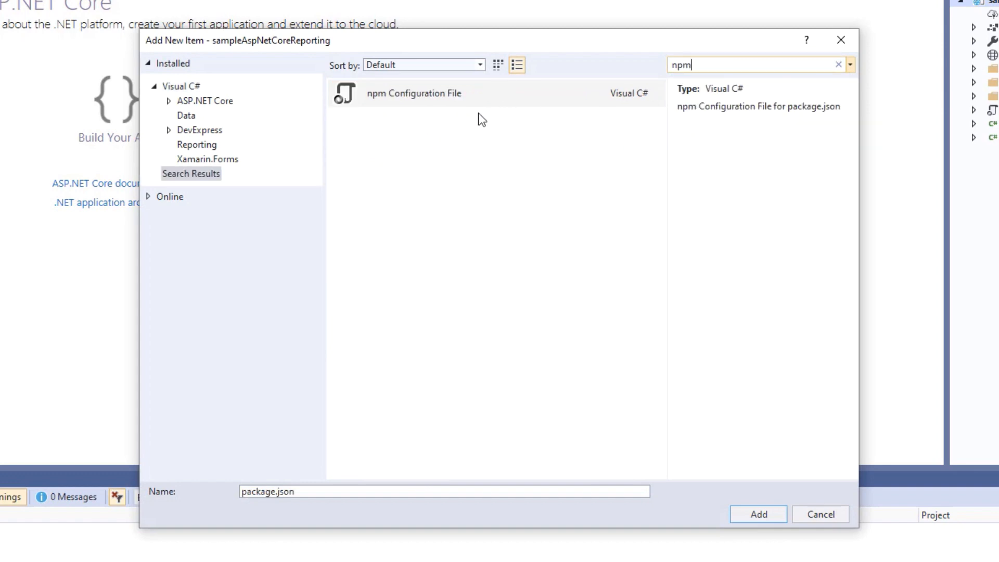
left_click(758, 514)
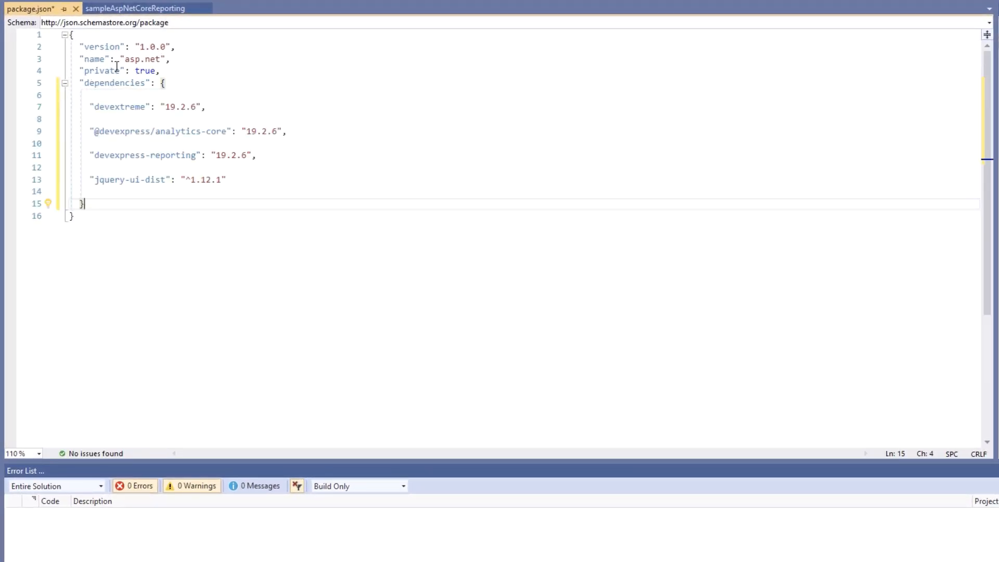
double_click(254, 131)
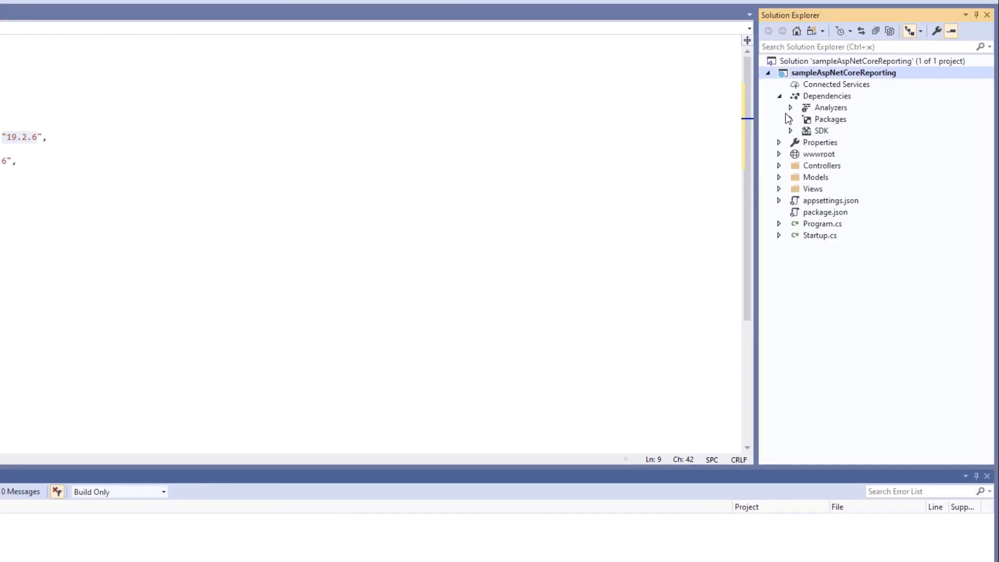
left_click(790, 119)
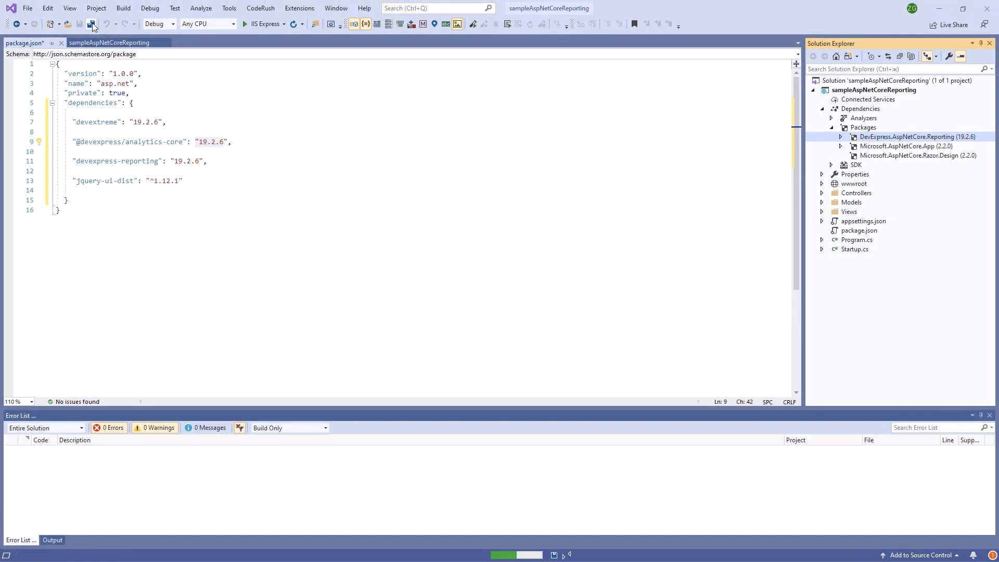
- Save package.json, run Restore Packages on it, and show all files so node_modules, bin and obj appear
left_click(91, 24)
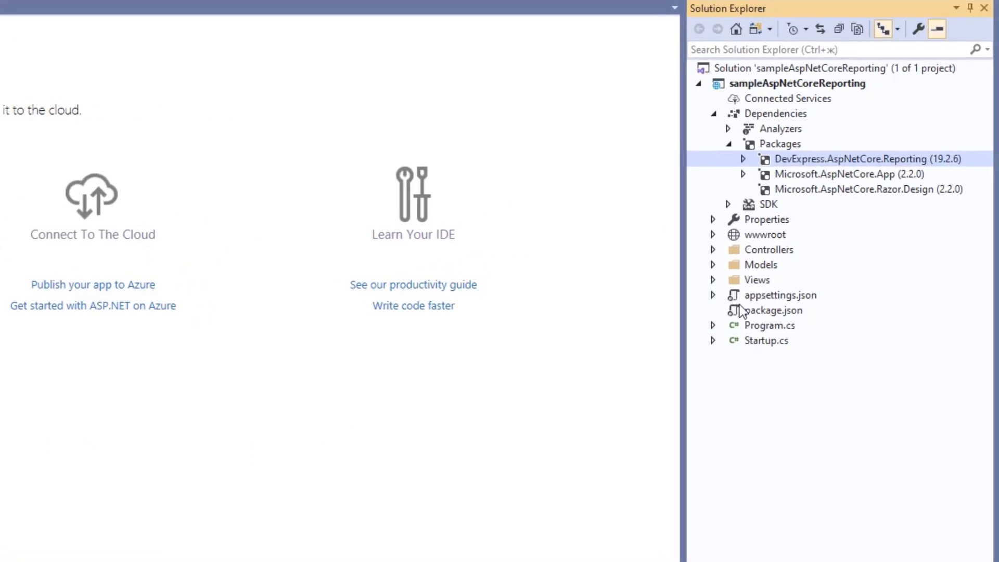
right_click(773, 310)
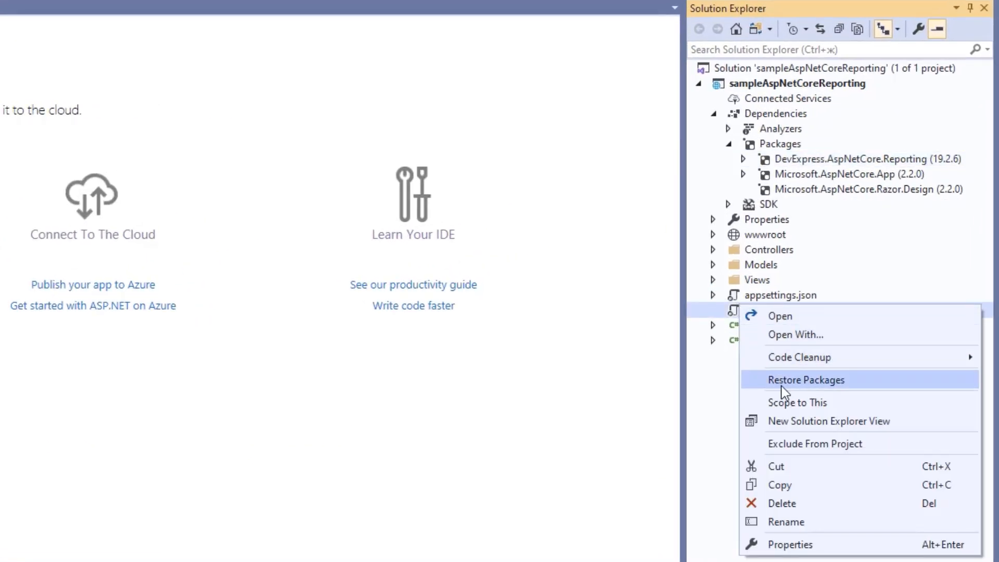
left_click(806, 380)
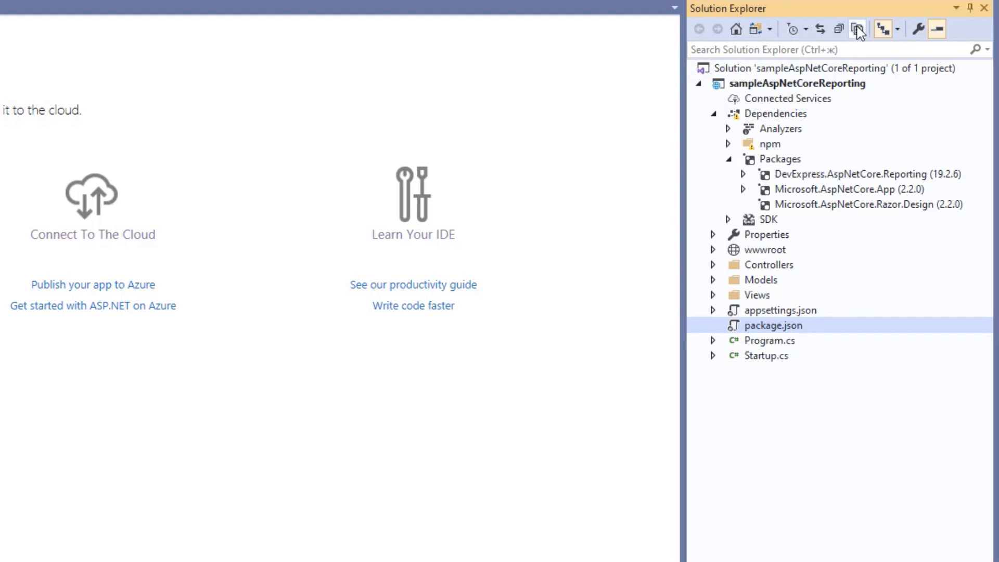
left_click(858, 29)
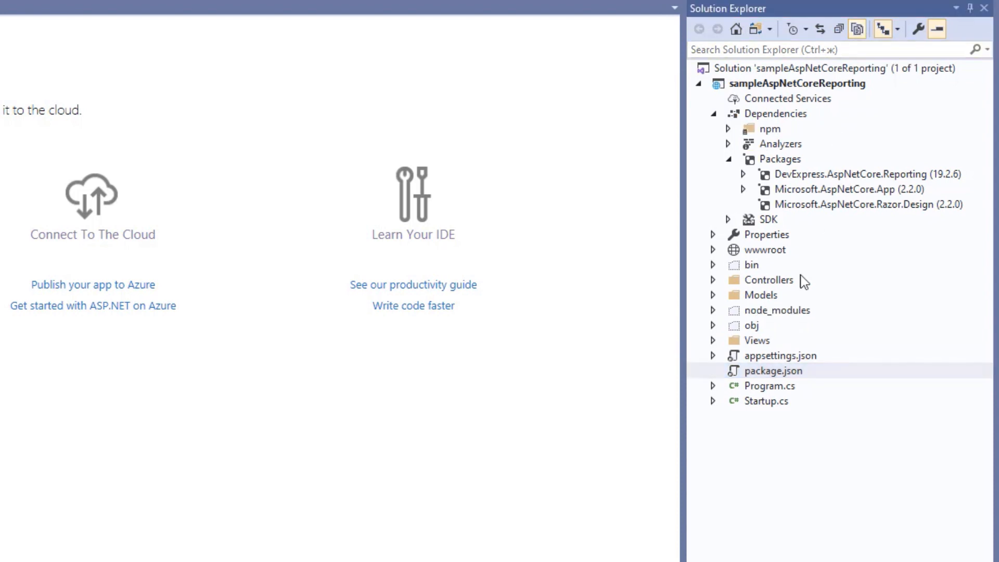
left_click(766, 401)
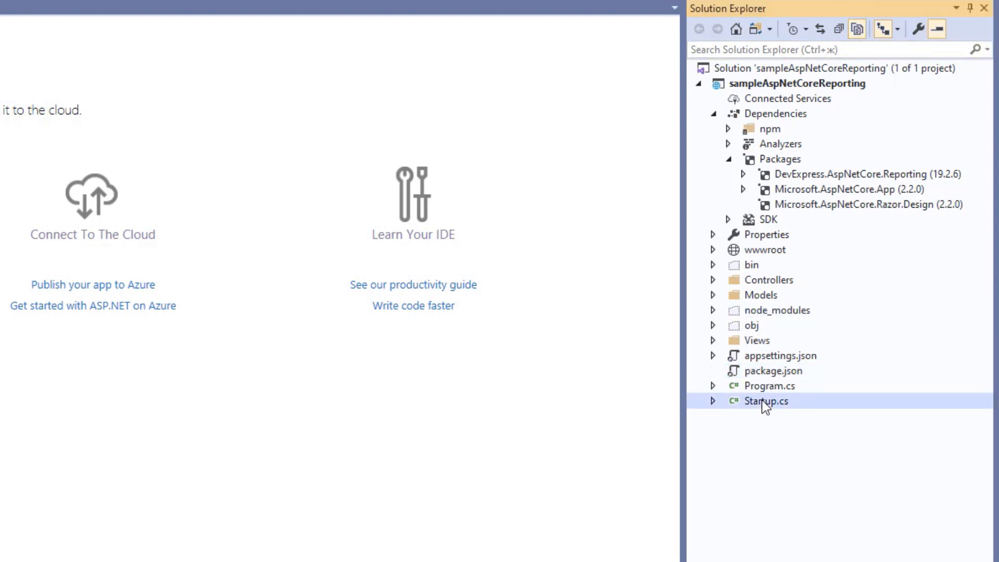
- In Startup.cs, import System.IO via Quick Actions so the Path name resolves
double_click(766, 401)
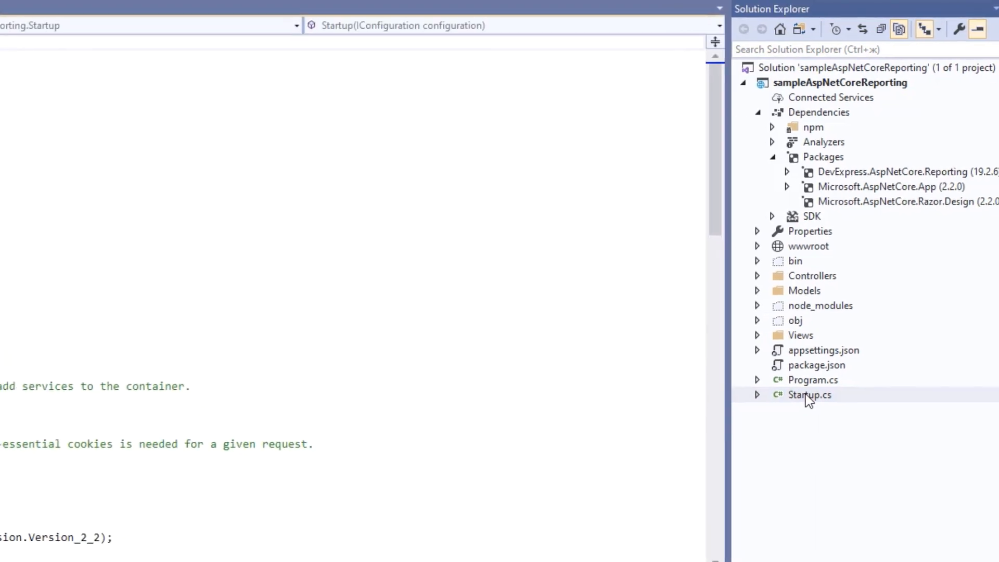
double_click(809, 394)
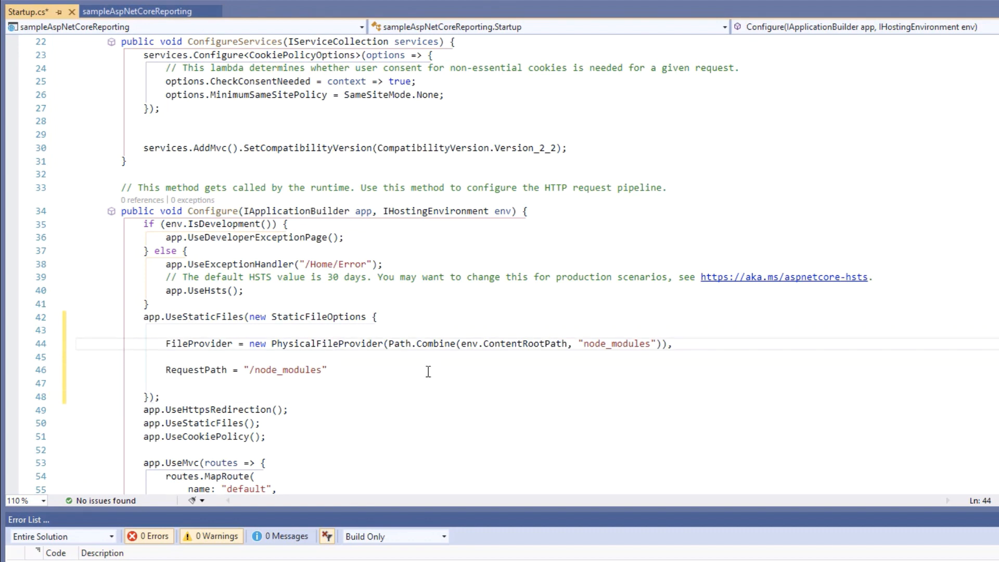
left_click(54, 345)
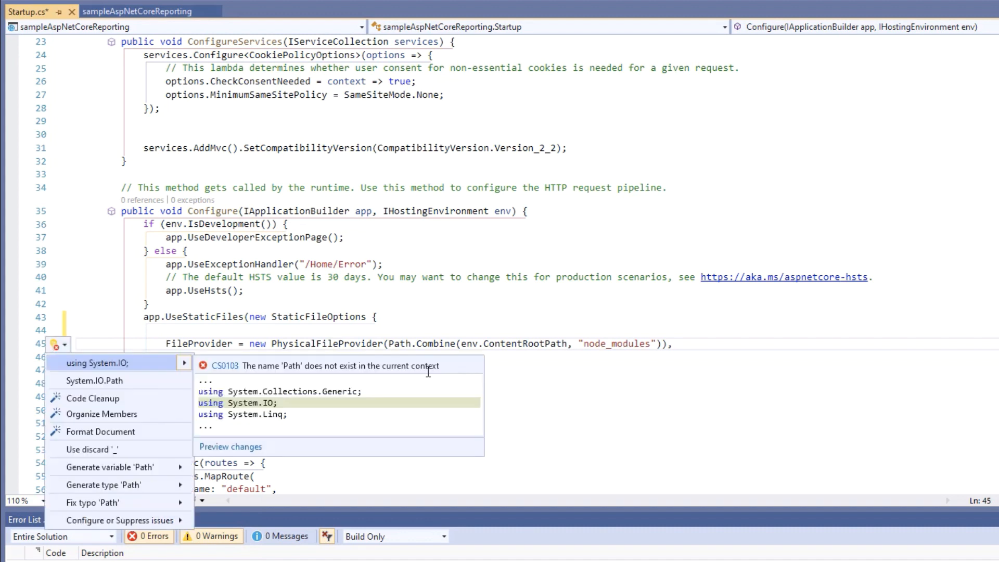
left_click(95, 362)
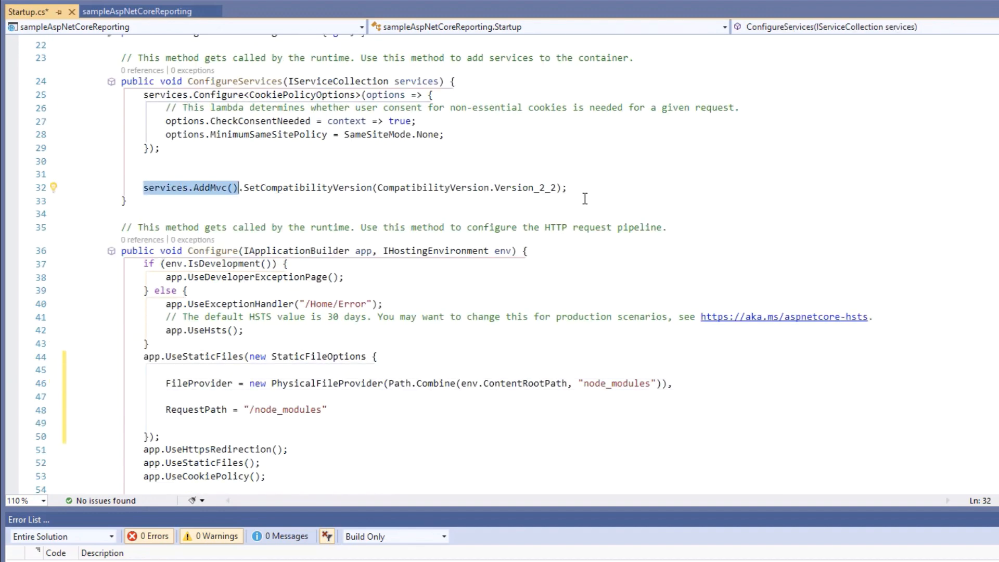
- Add services.AddDevExpressControls() in ConfigureServices and app.UseDevExpressControls() in Configure
type("services.")
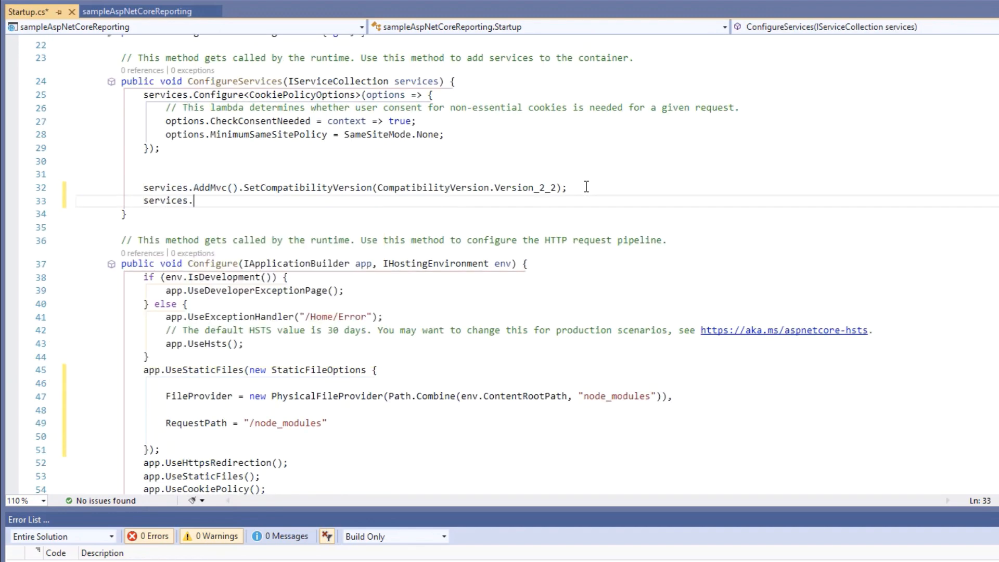
type("AddDevExpressControls();")
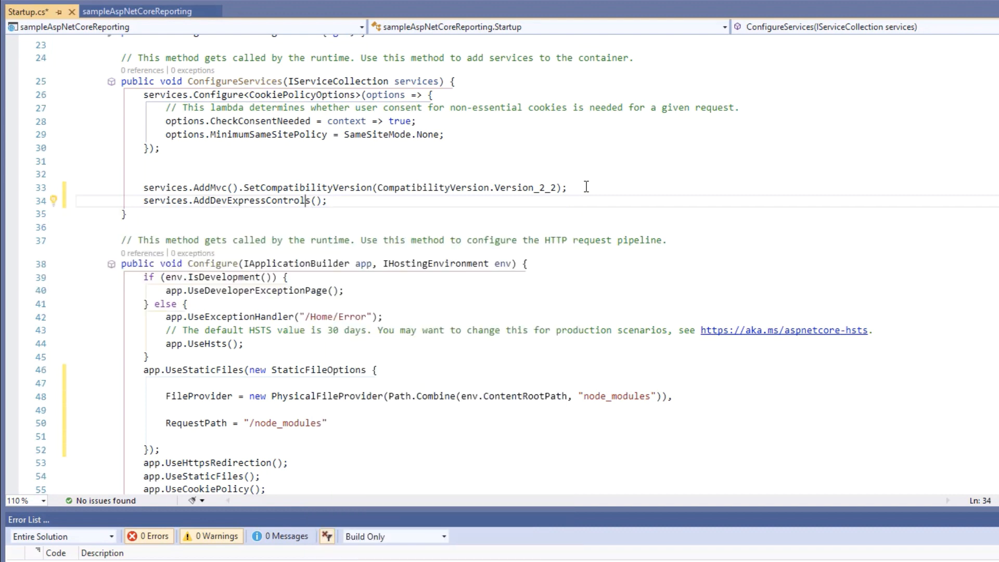
scroll("down", 3)
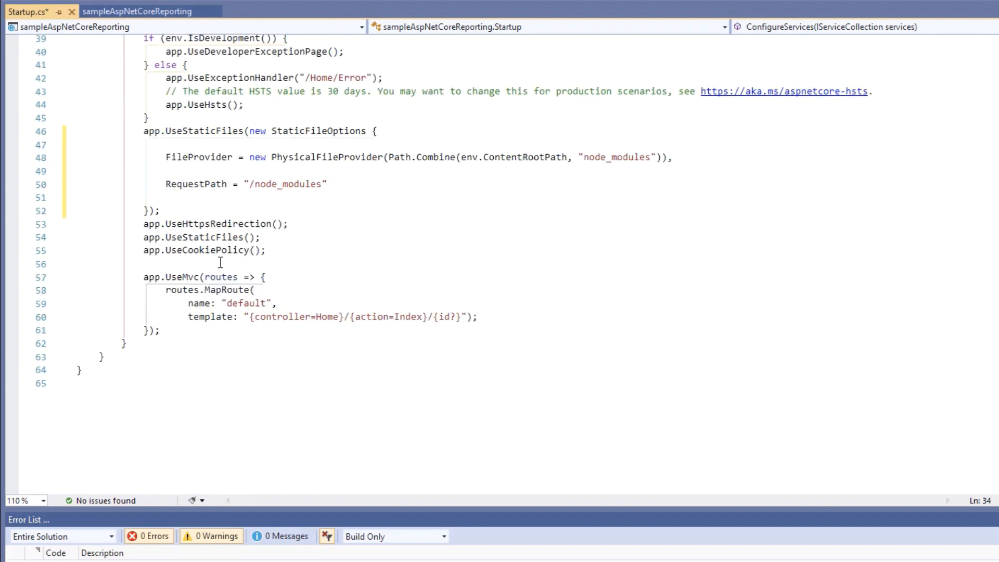
type("app")
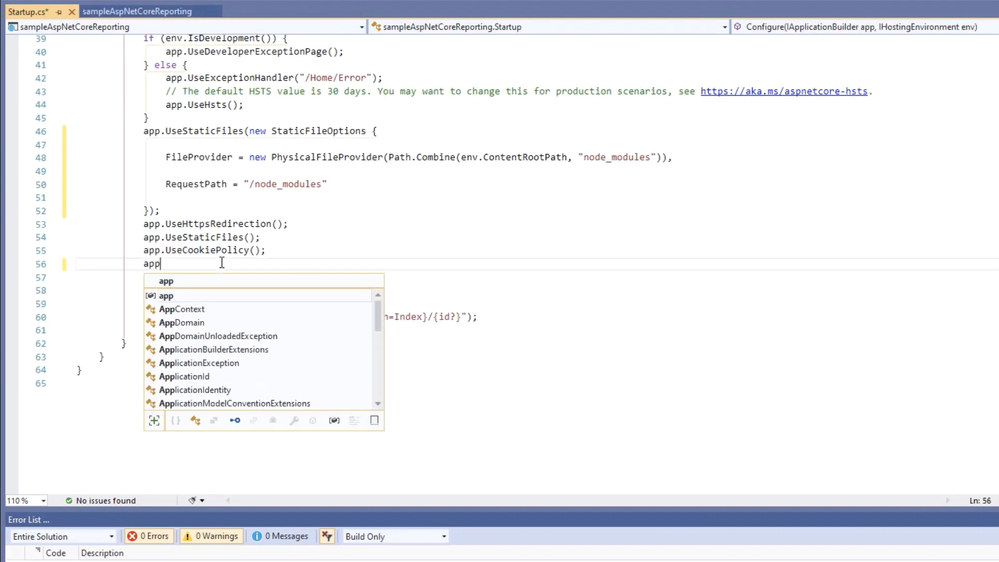
type(".UseDevExpressControls();")
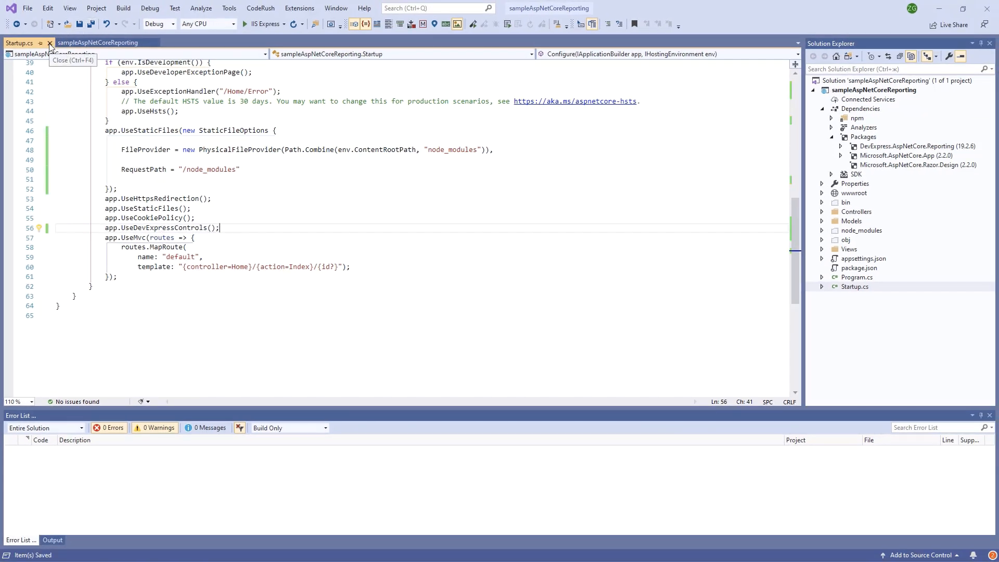
- Add a new DevExpress v19.2 Report item named SampleReport to the project, reaching the Report Wizard
left_click(49, 43)
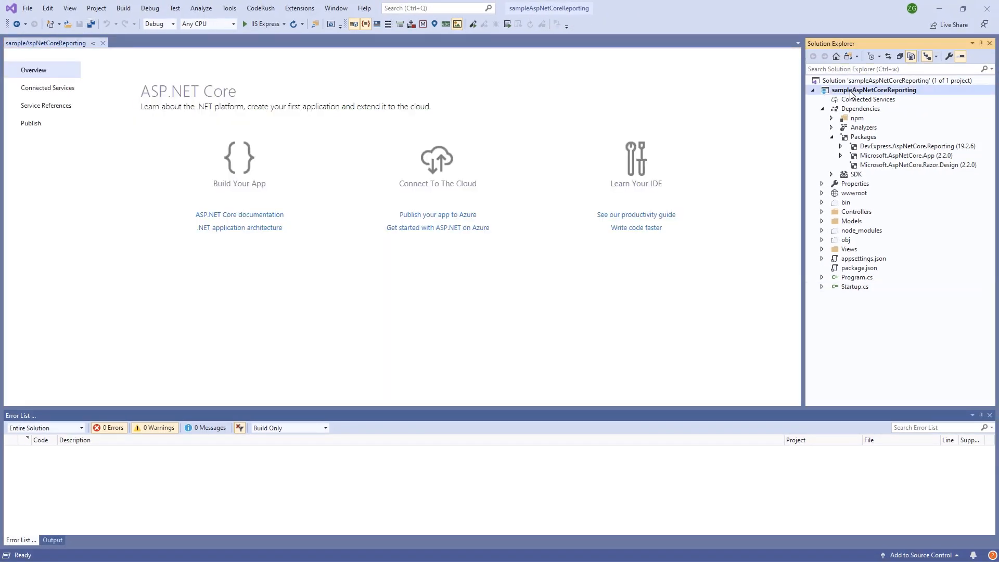
right_click(874, 89)
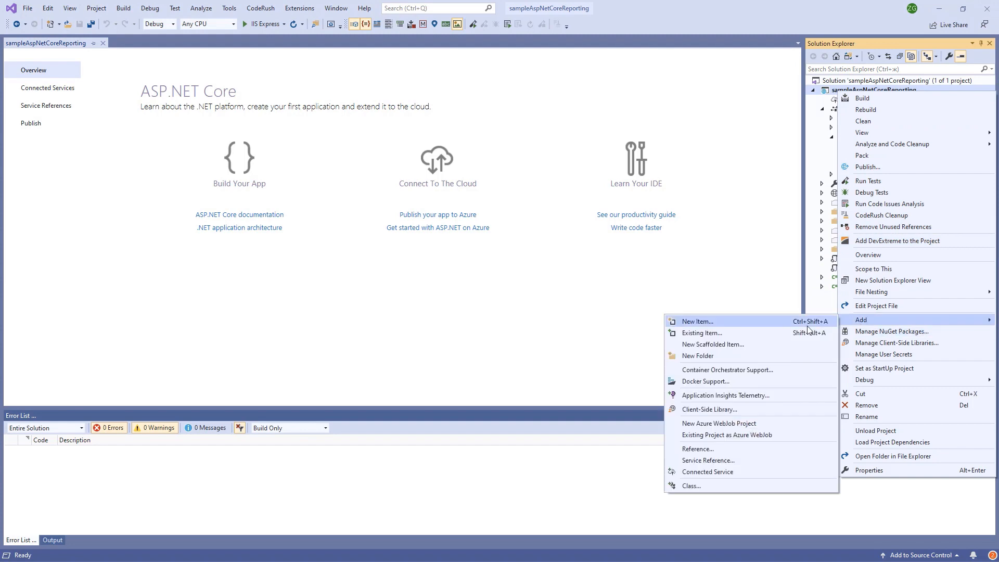
left_click(697, 320)
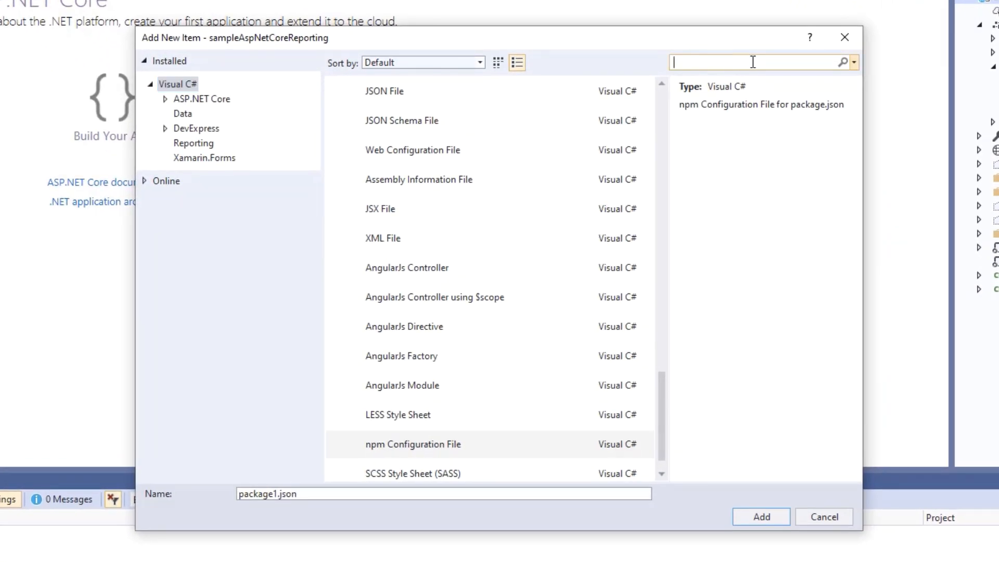
type("report")
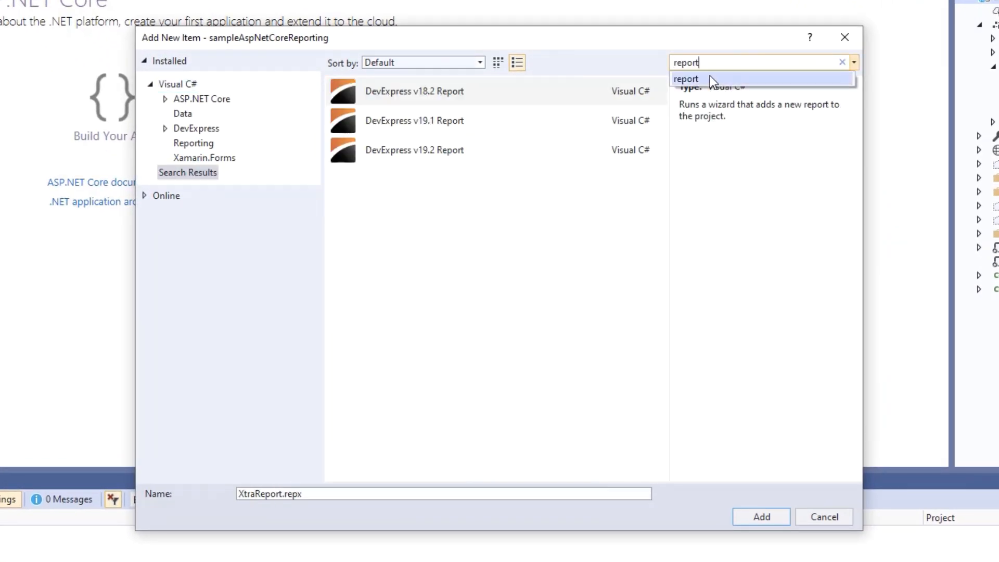
left_click(414, 150)
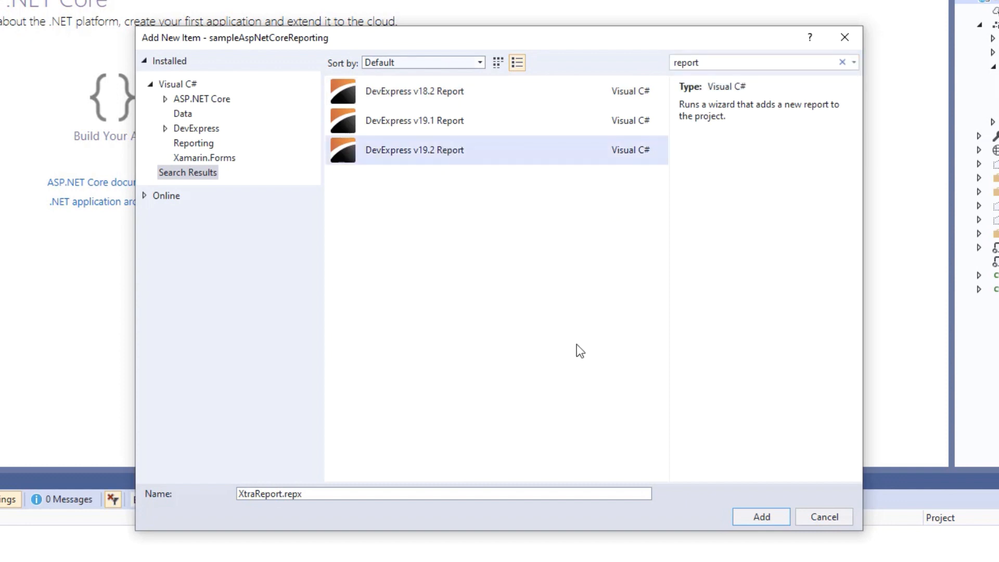
type("Sam")
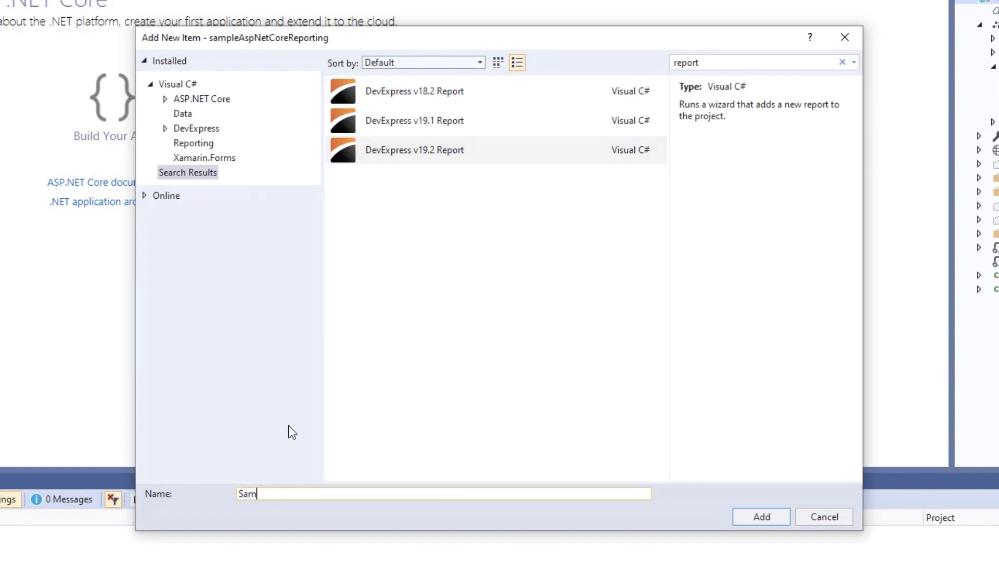
left_click(823, 516)
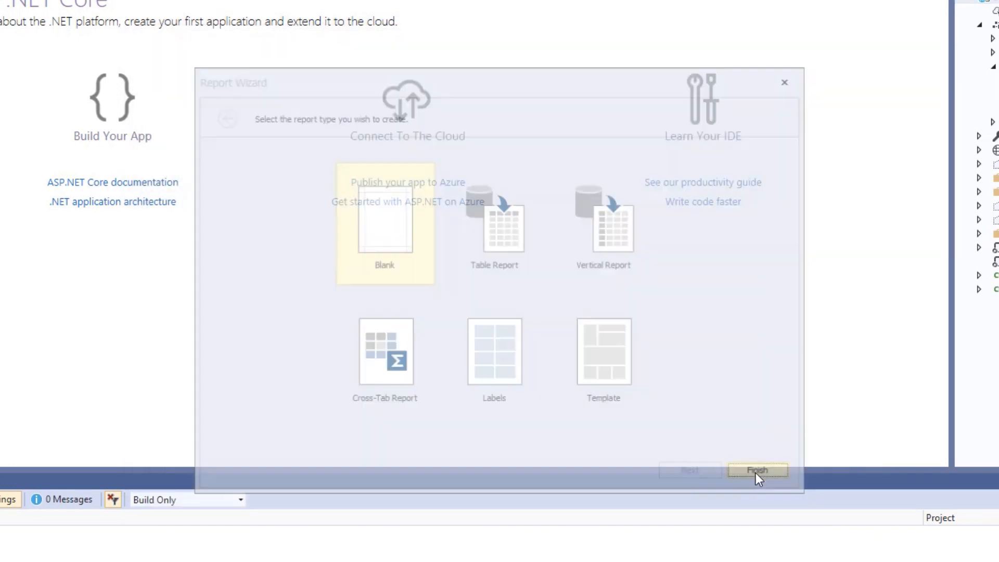
- Finish as a Blank report, place a 'Hello World!' label in Detail at font size 16, and save
left_click(756, 470)
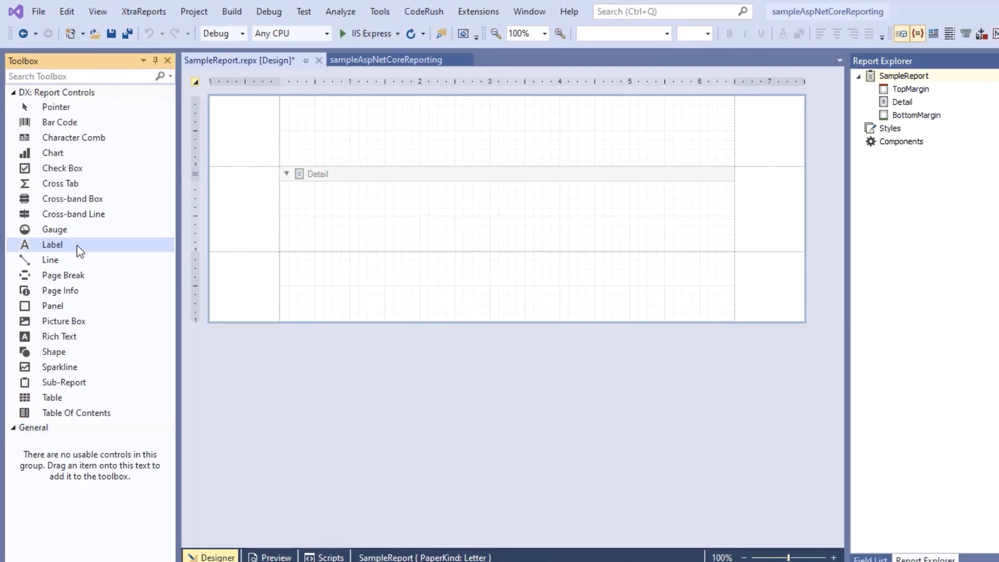
left_click_drag(52, 243, 314, 187)
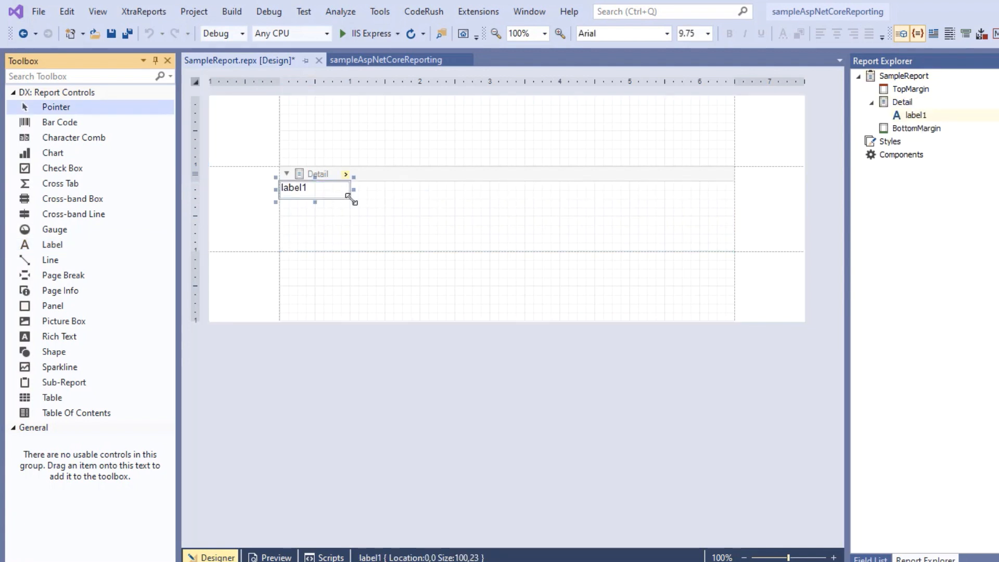
type("Hello World!")
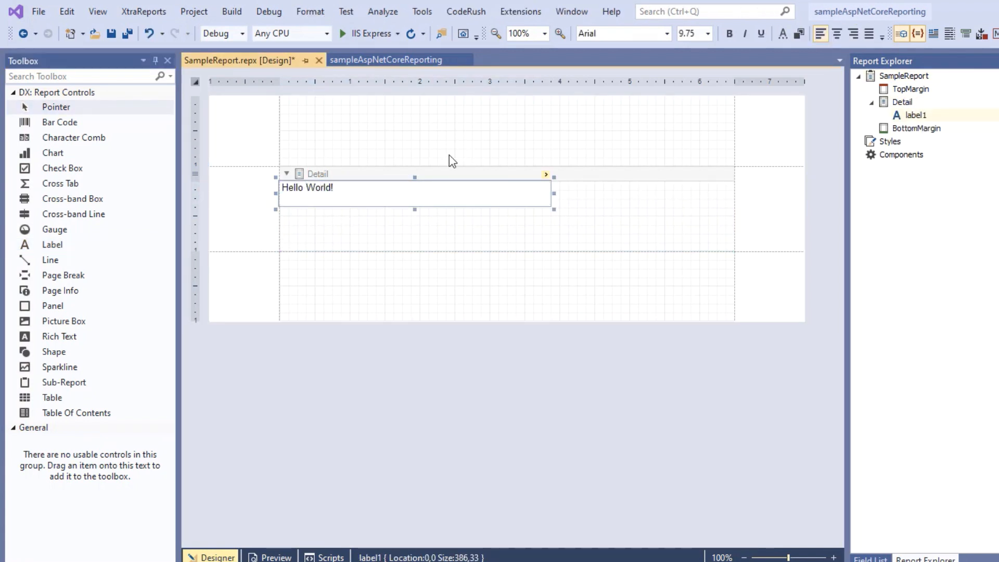
left_click(708, 33)
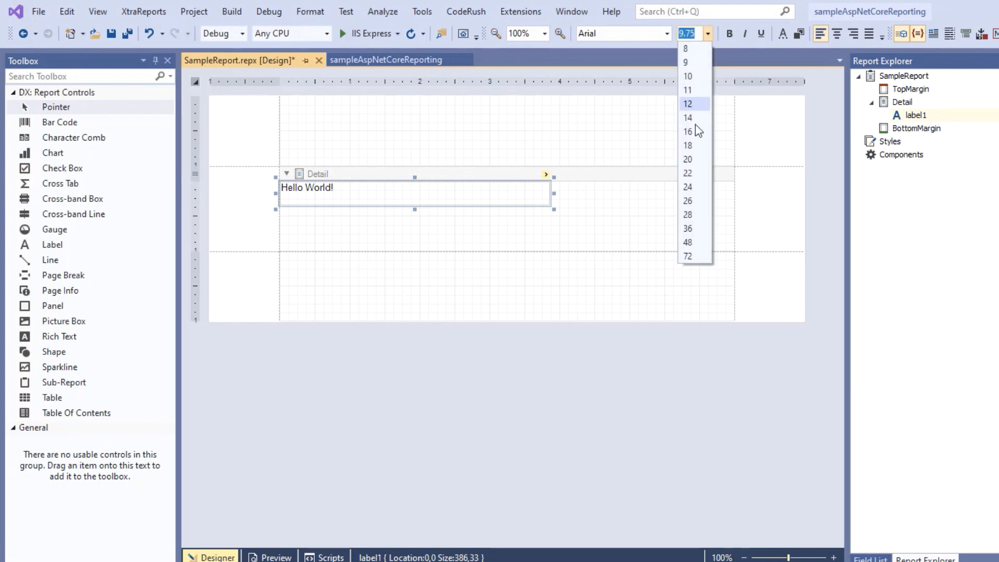
left_click(687, 131)
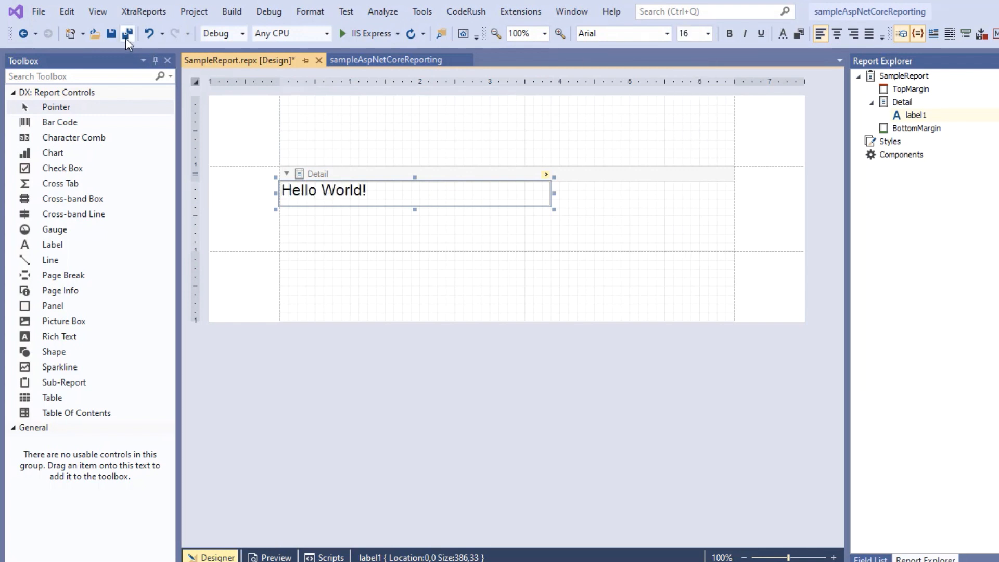
left_click(127, 34)
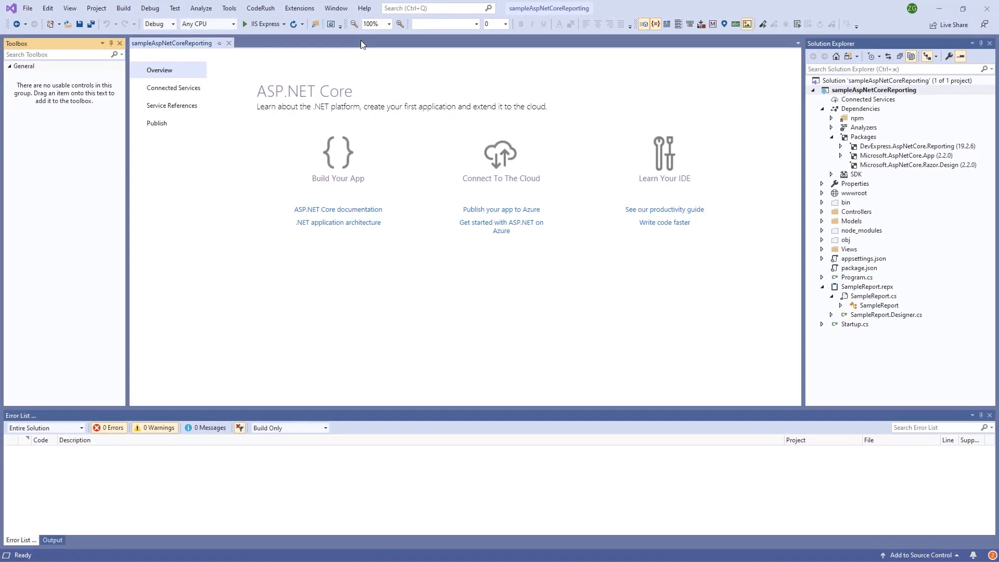
- In HomeController.cs add a 'public IActionResult Viewer() { return View(); }' action
left_click(823, 212)
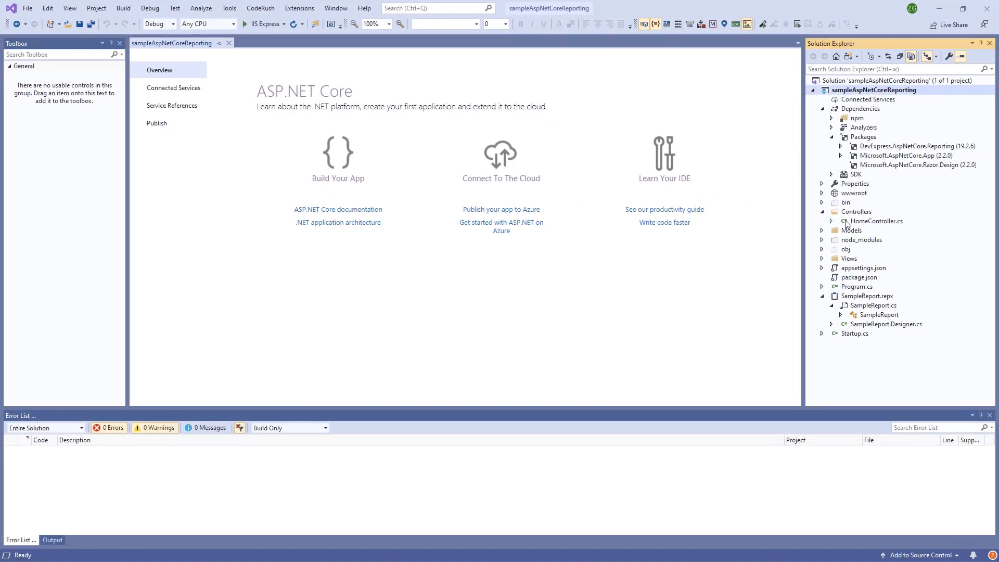
double_click(874, 221)
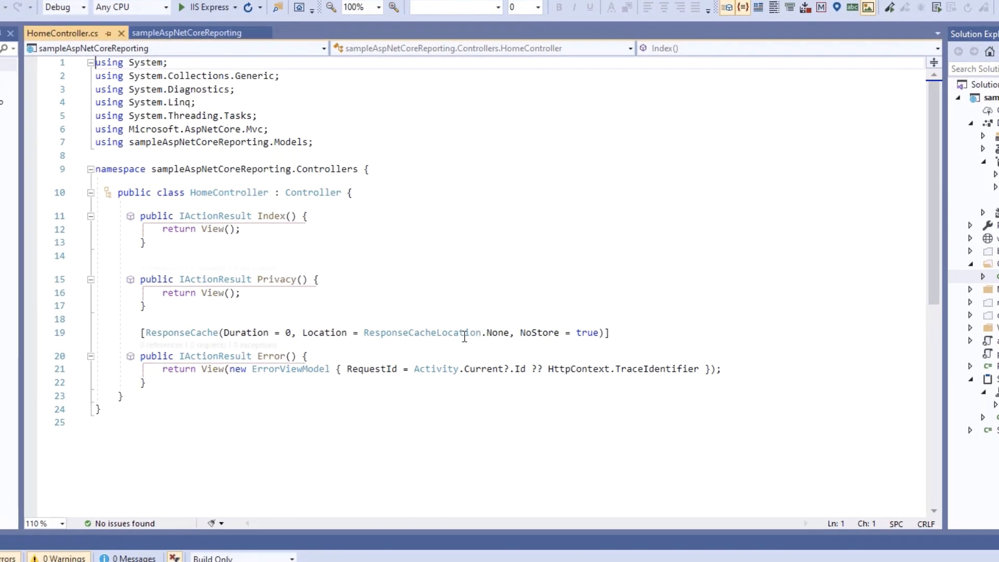
type("a")
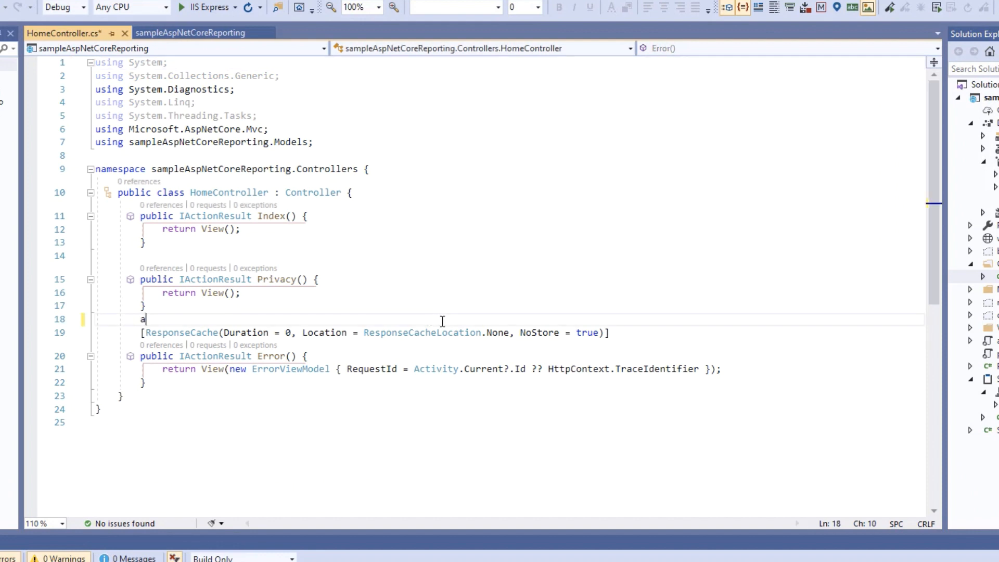
type("ddview")
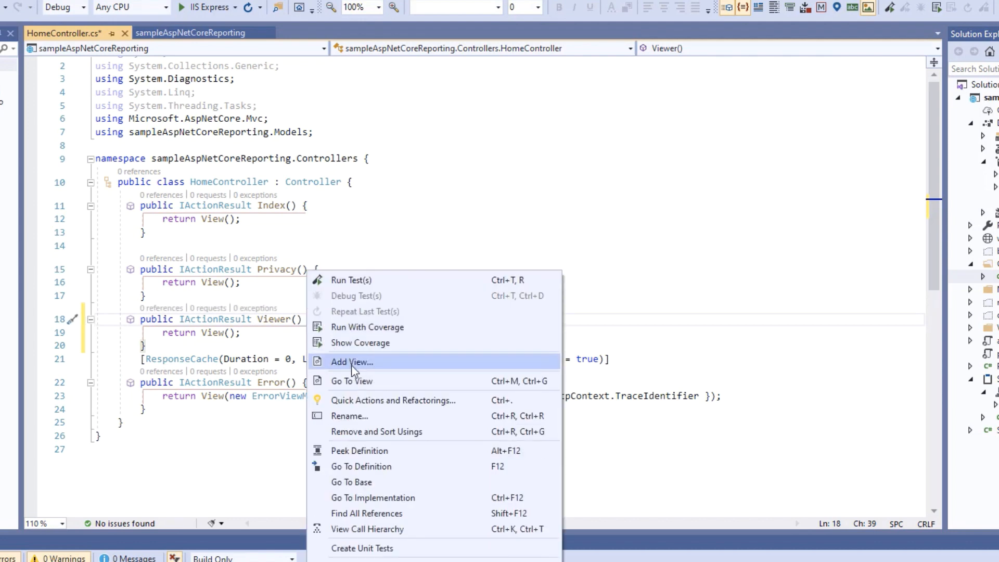
- Scaffold an empty MVC view named Viewer for the Viewer action
left_click(351, 362)
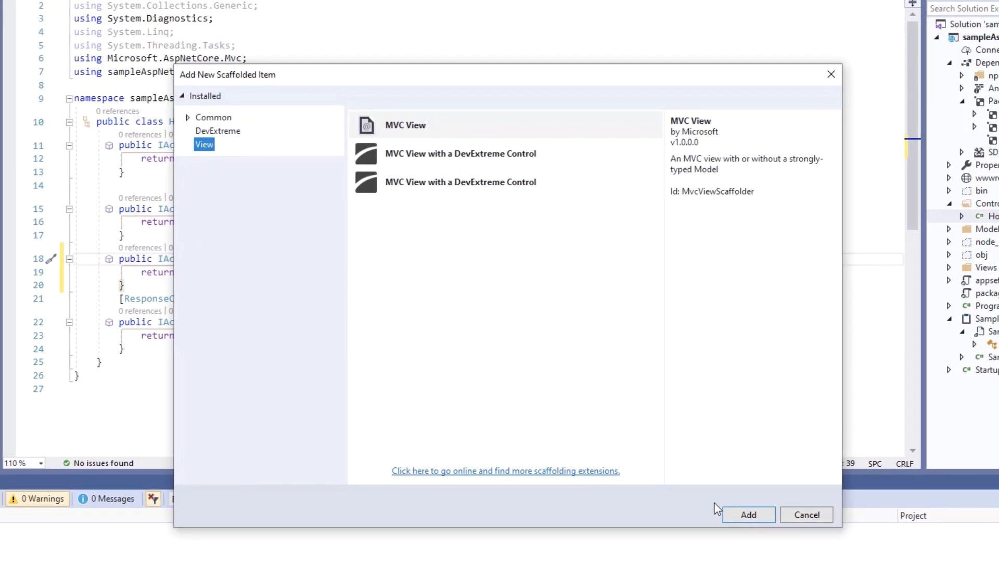
left_click(747, 514)
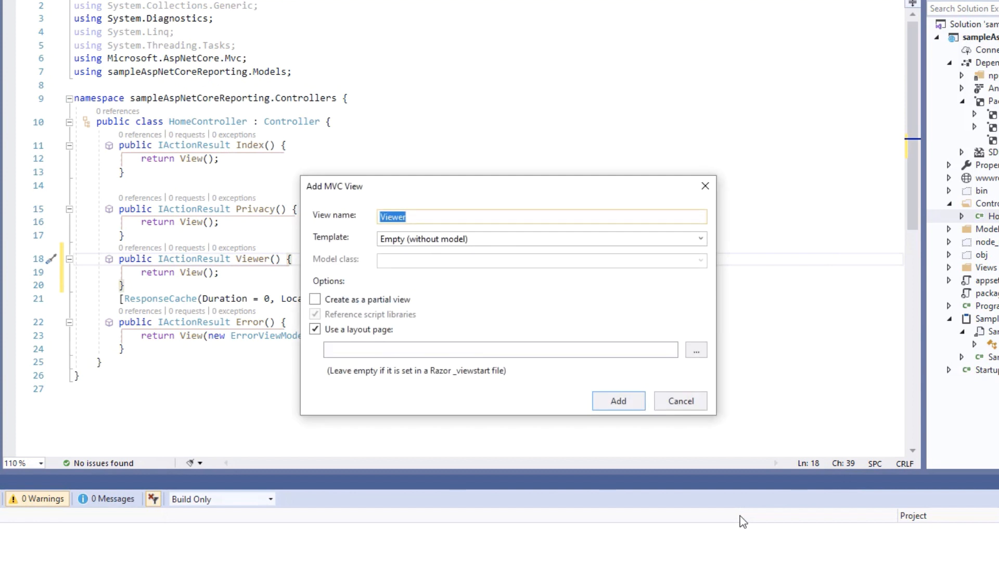
left_click(617, 401)
type("@")
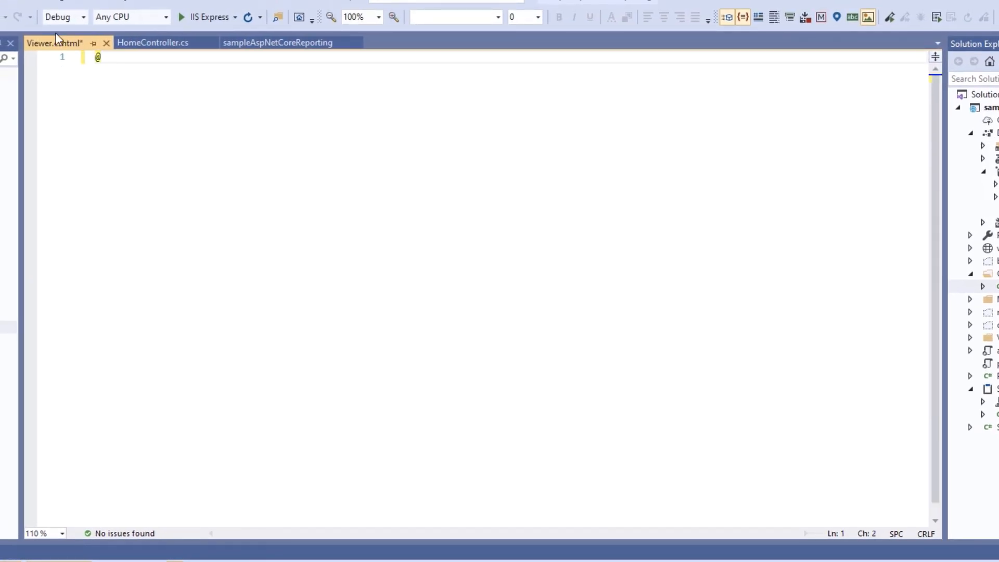
type("using Dev")
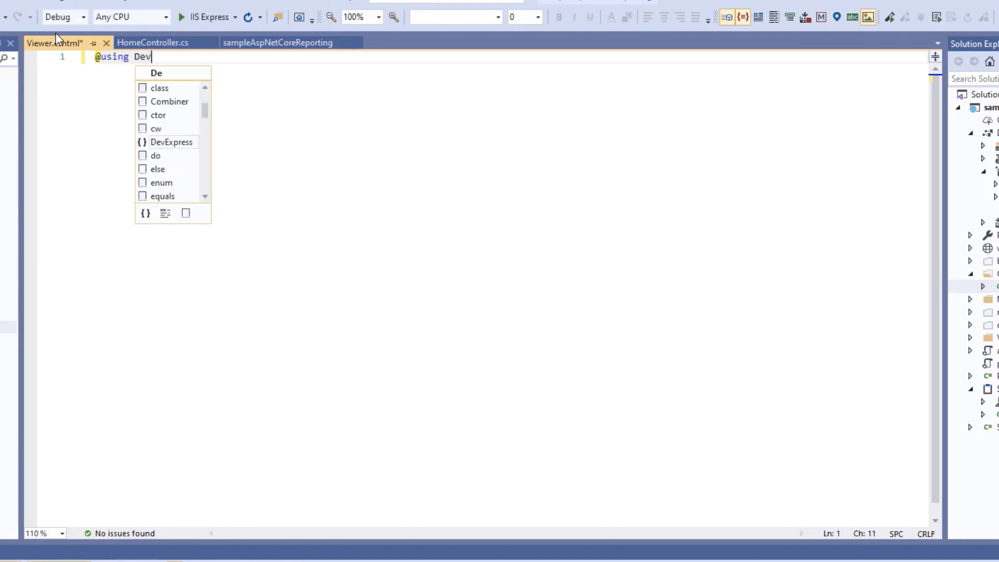
type("Express.as")
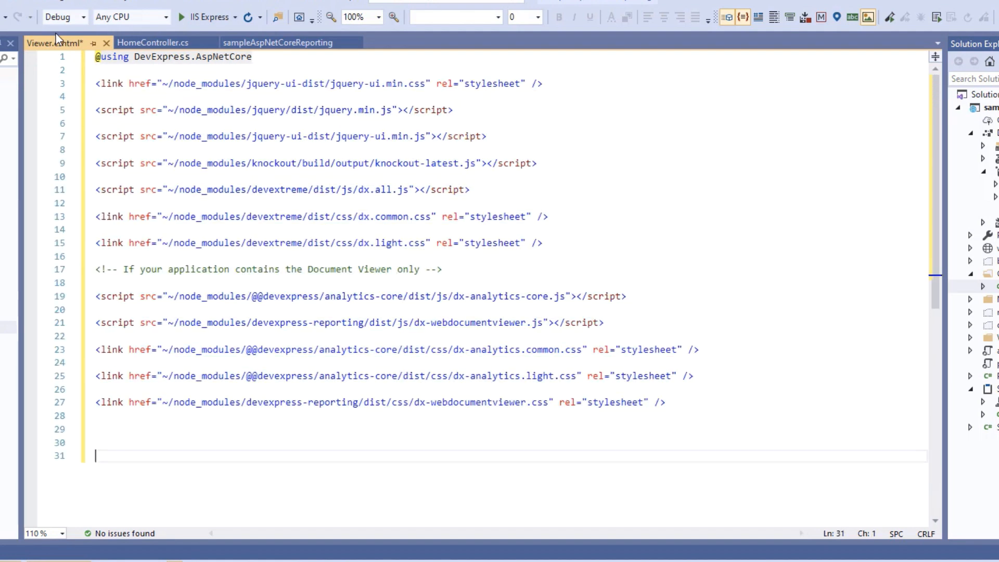
type("@(Html")
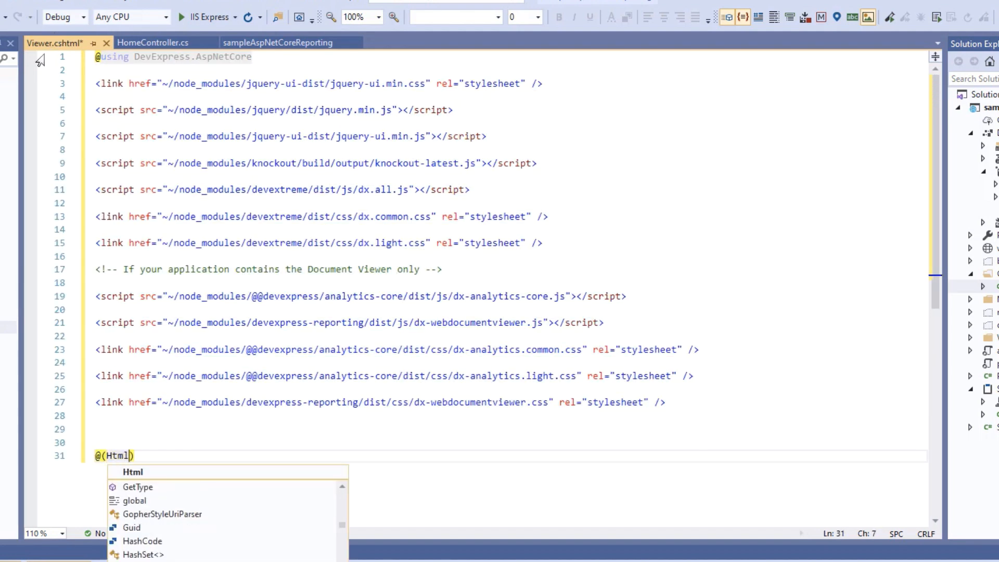
type(".DevExpress().WebDocumentViewer(\"WebDocumentViewer")
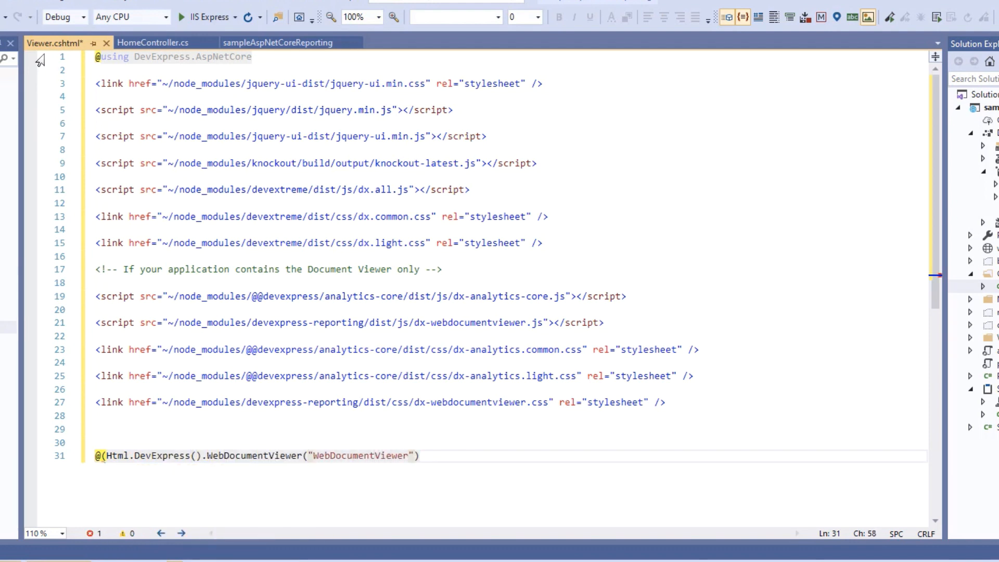
type(".Height(\"1\"")
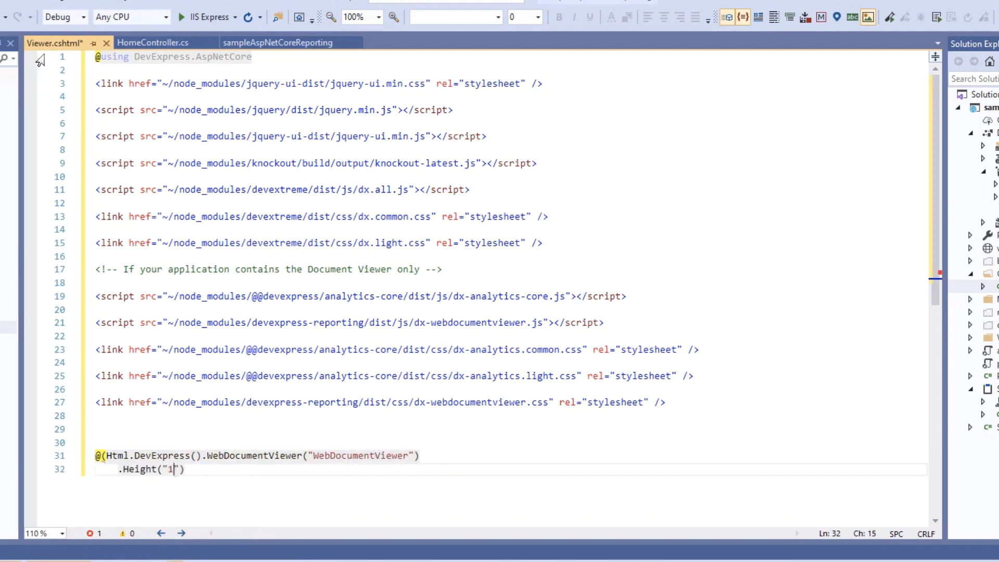
type("000px\")")
type(".Bind(new SampleReport())")
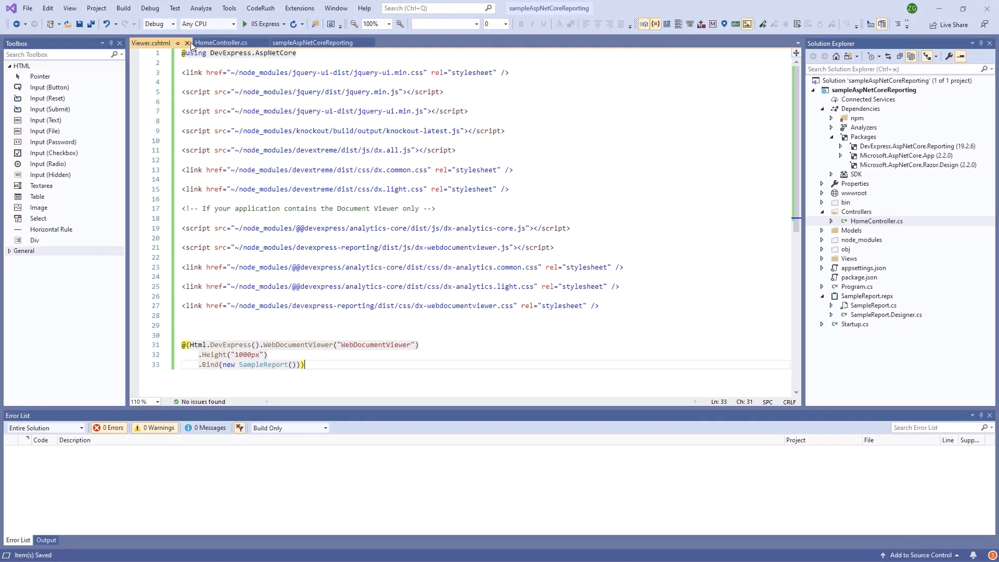
left_click(221, 42)
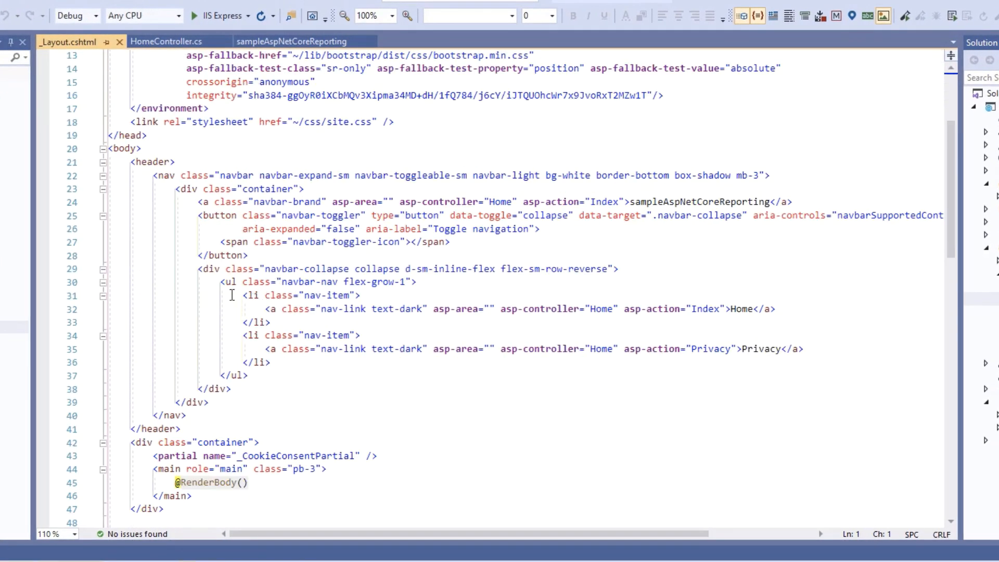
- Move the jQuery and Bootstrap <environment> script blocks into <head> and add a nav-item for asp-action="Viewer"
scroll("down", 3)
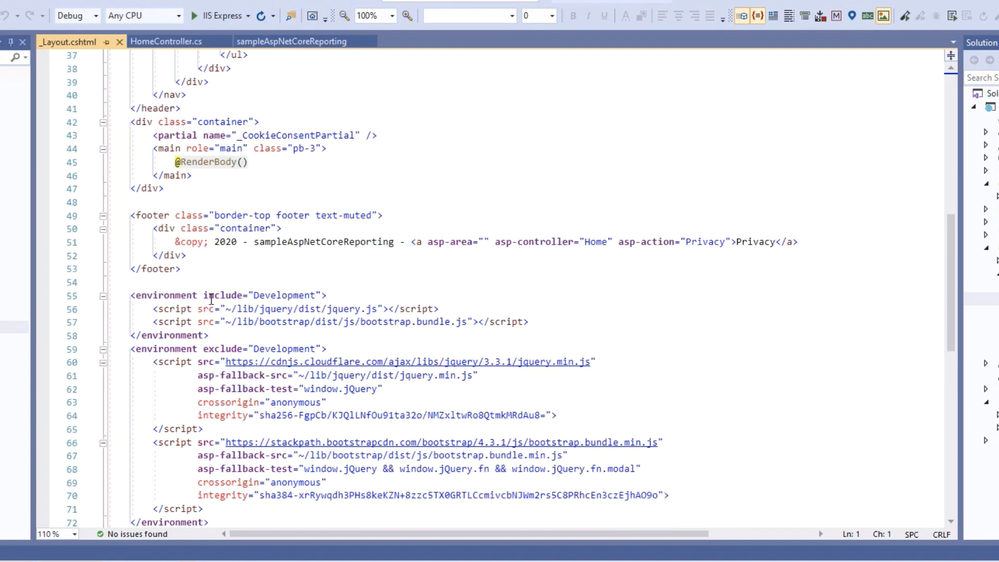
scroll("down", 3)
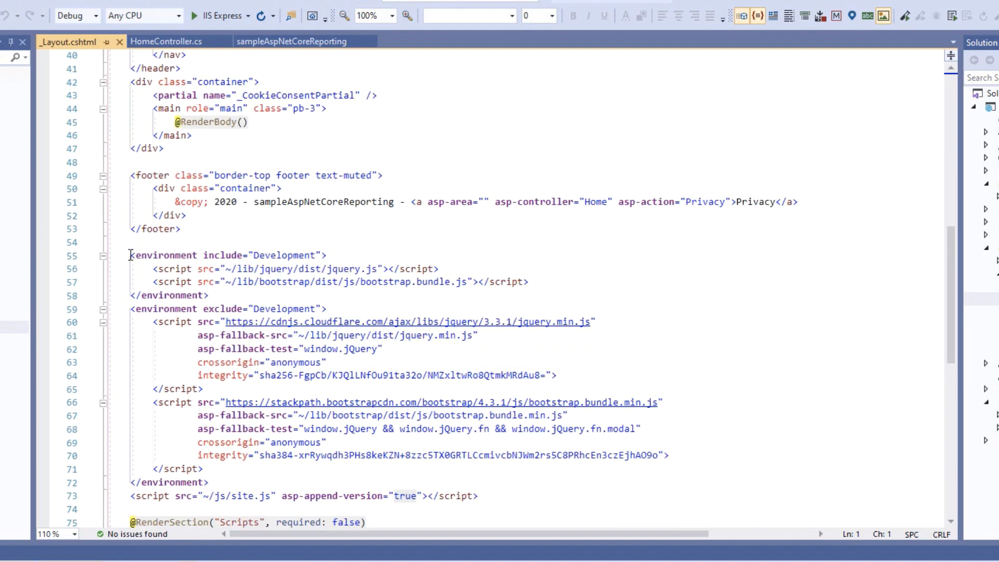
left_click_drag(130, 255, 209, 482)
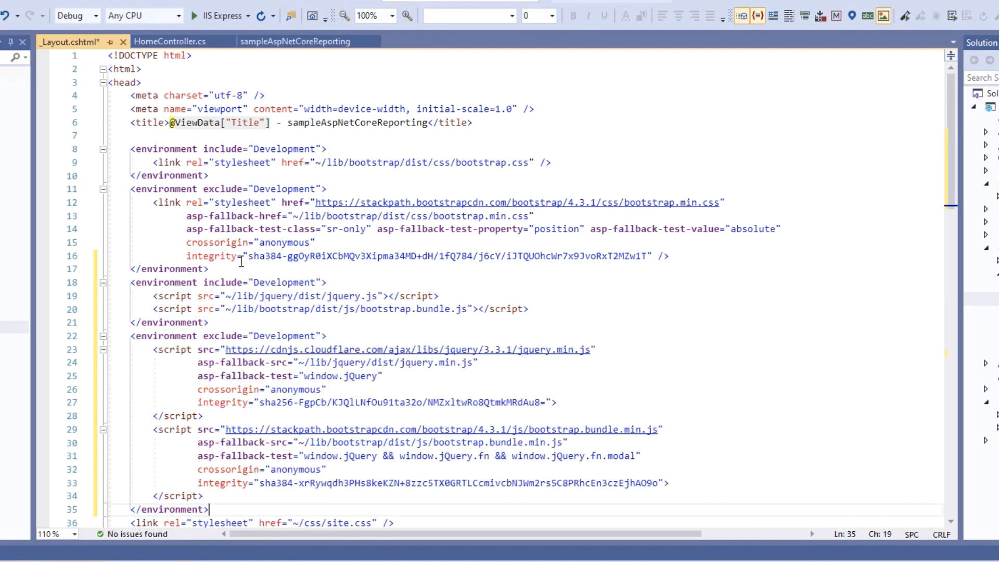
scroll("down", 3)
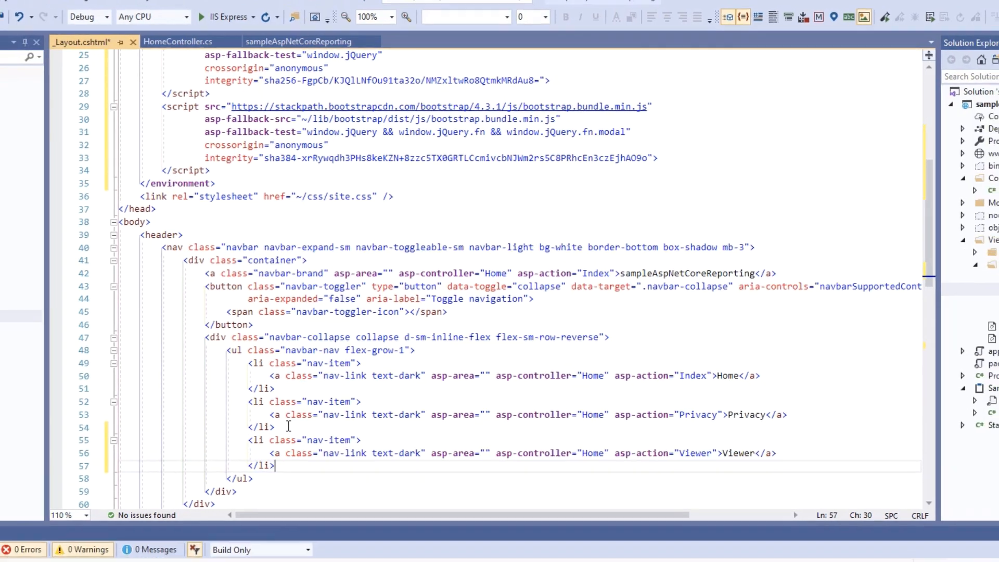
left_click(124, 7)
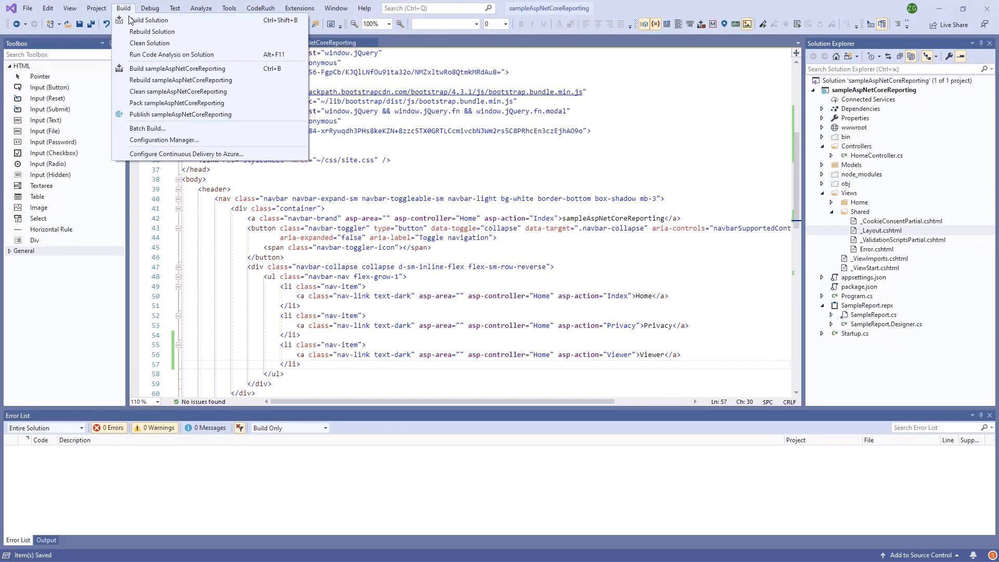
- Build the solution and run it with IIS Express so the Welcome page opens in the browser
left_click(148, 20)
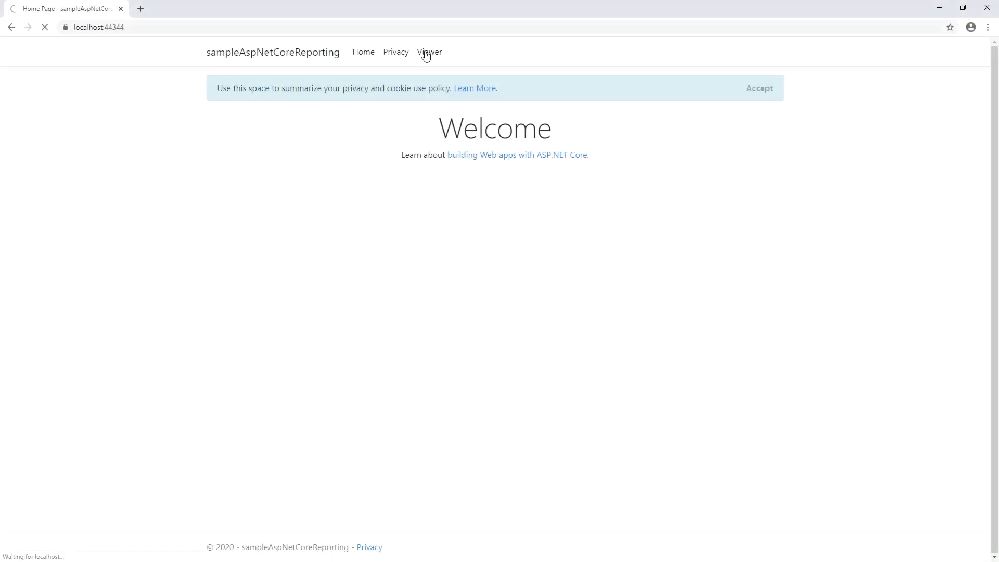
- Show the 'Hello World!' SampleReport on the Viewer page and export it as SampleReport.pdf
left_click(430, 52)
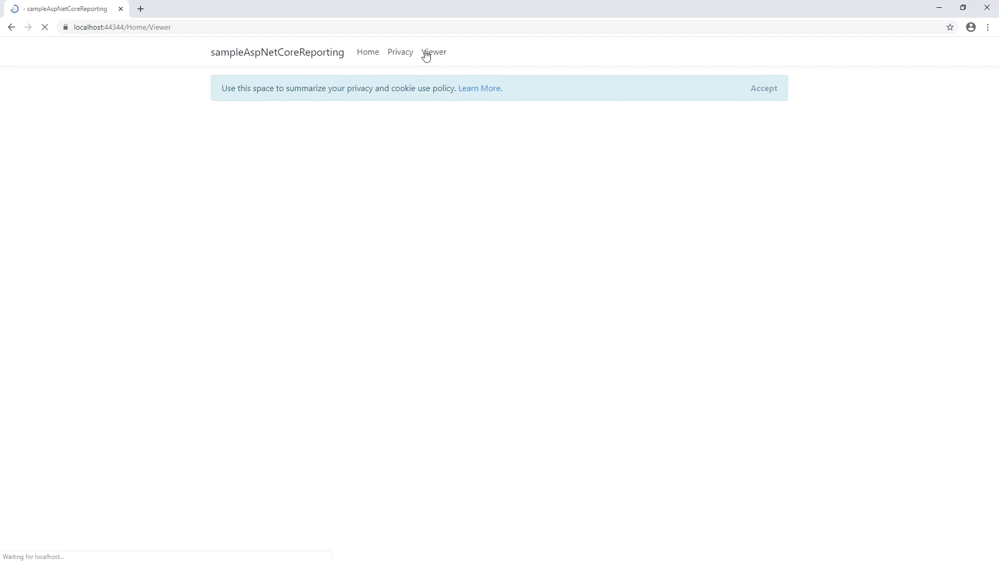
left_click(434, 52)
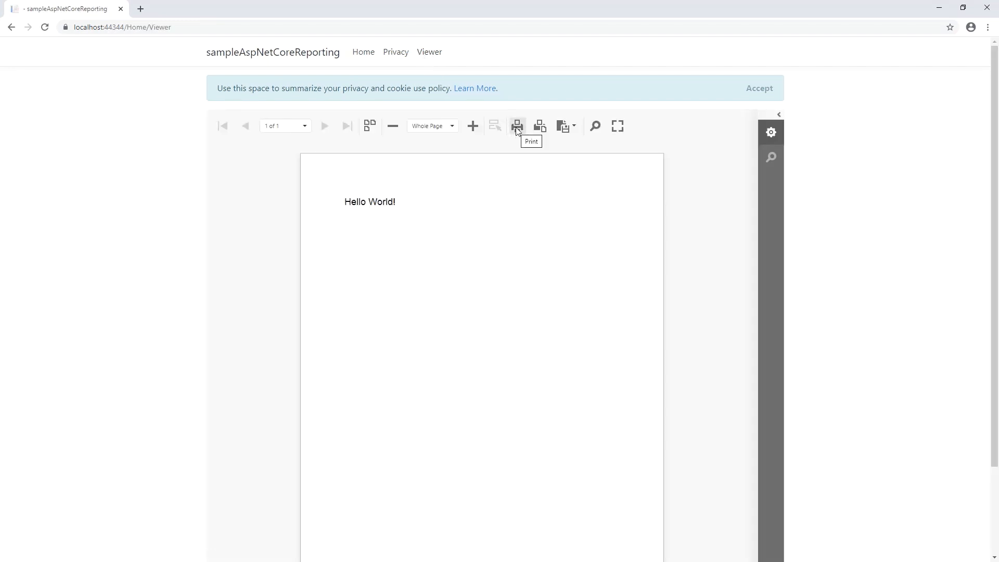
left_click(563, 126)
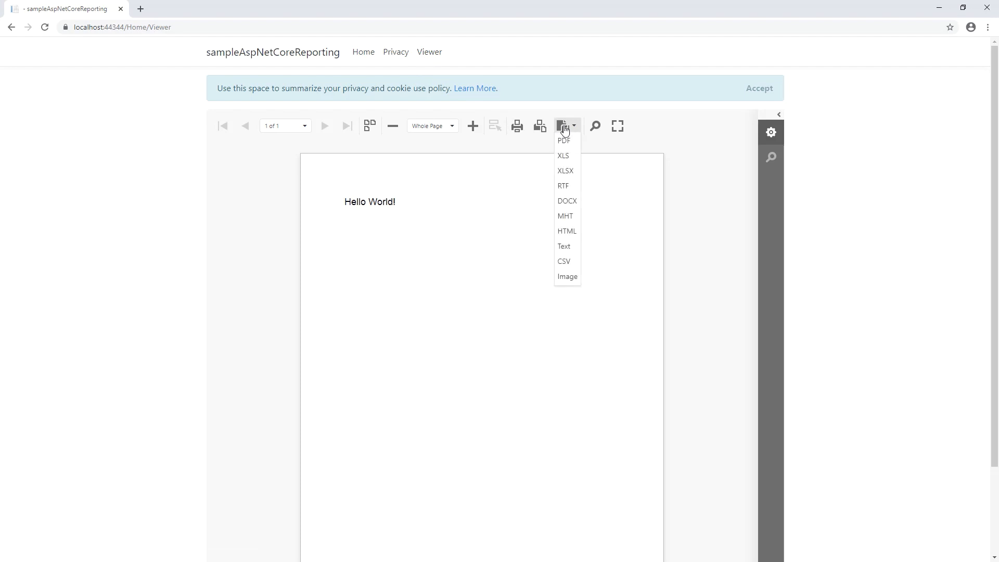
left_click(565, 140)
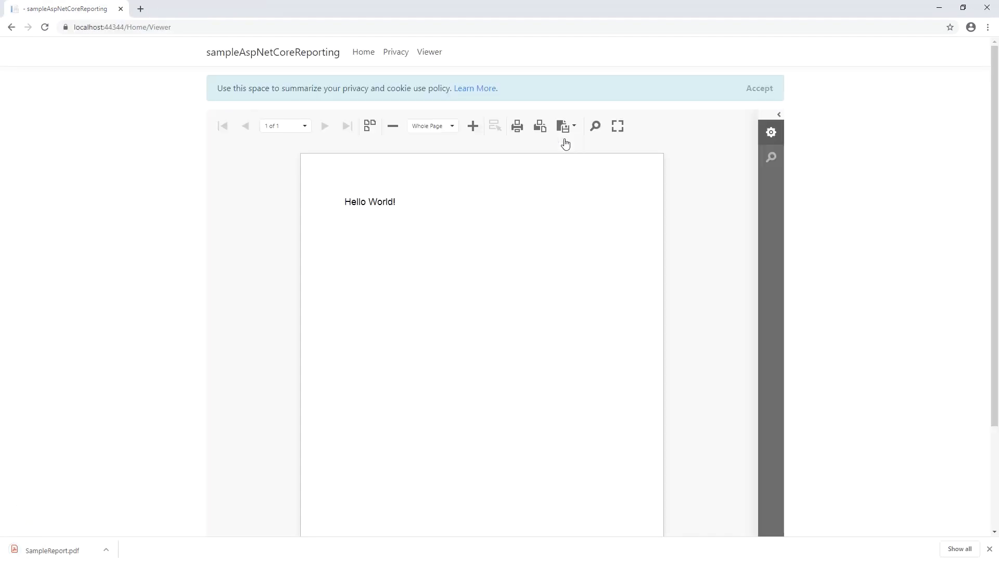